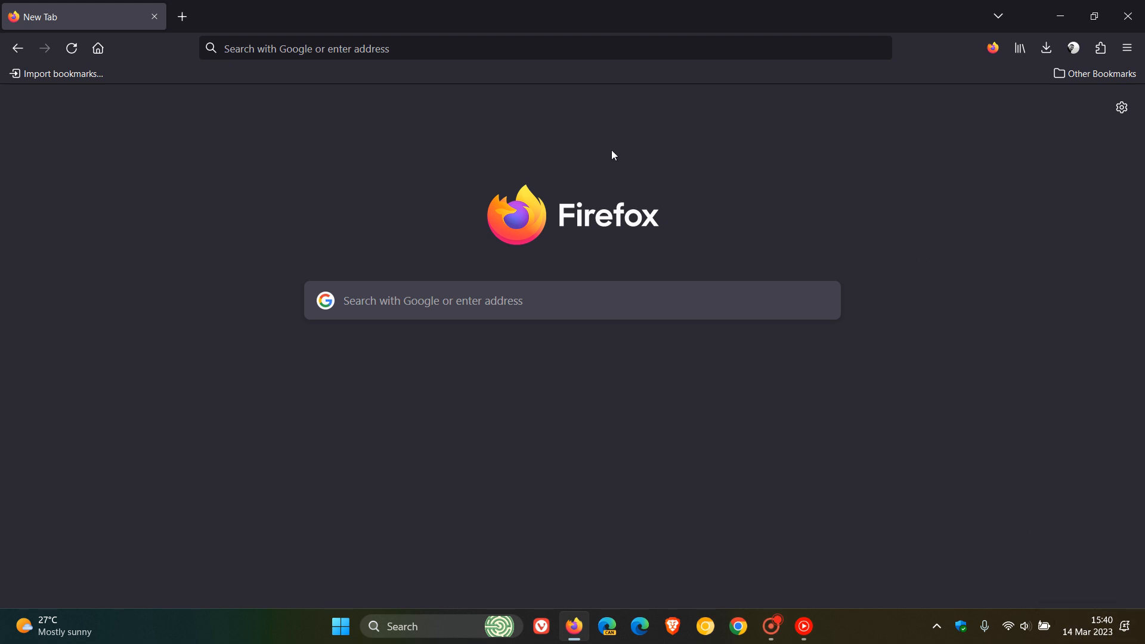
mouse_move(791, 432)
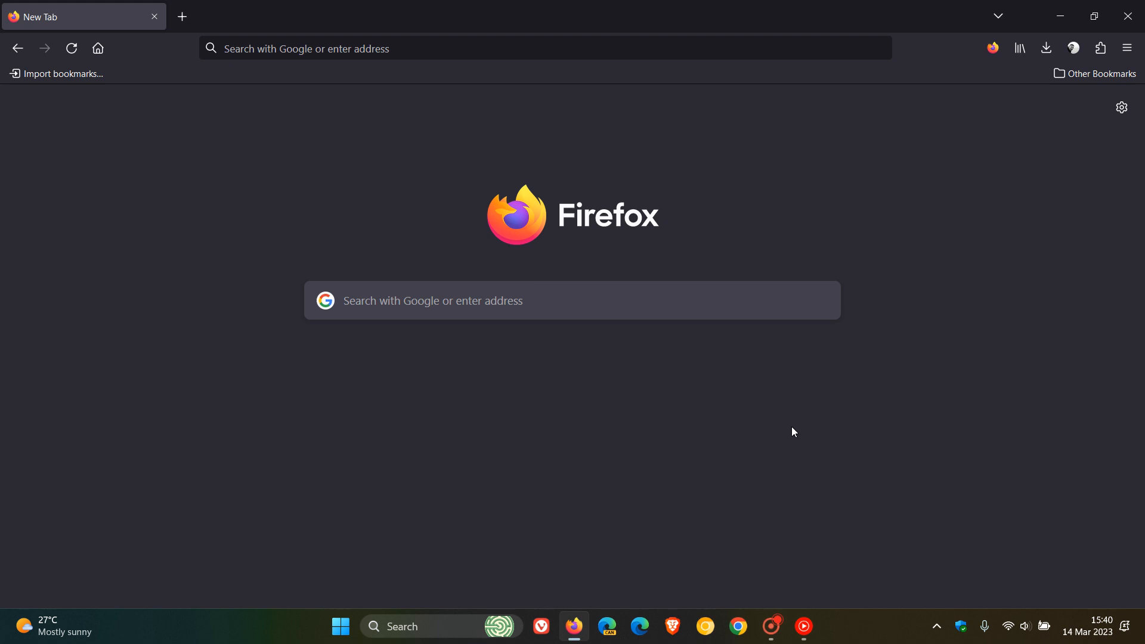
mouse_move(874, 396)
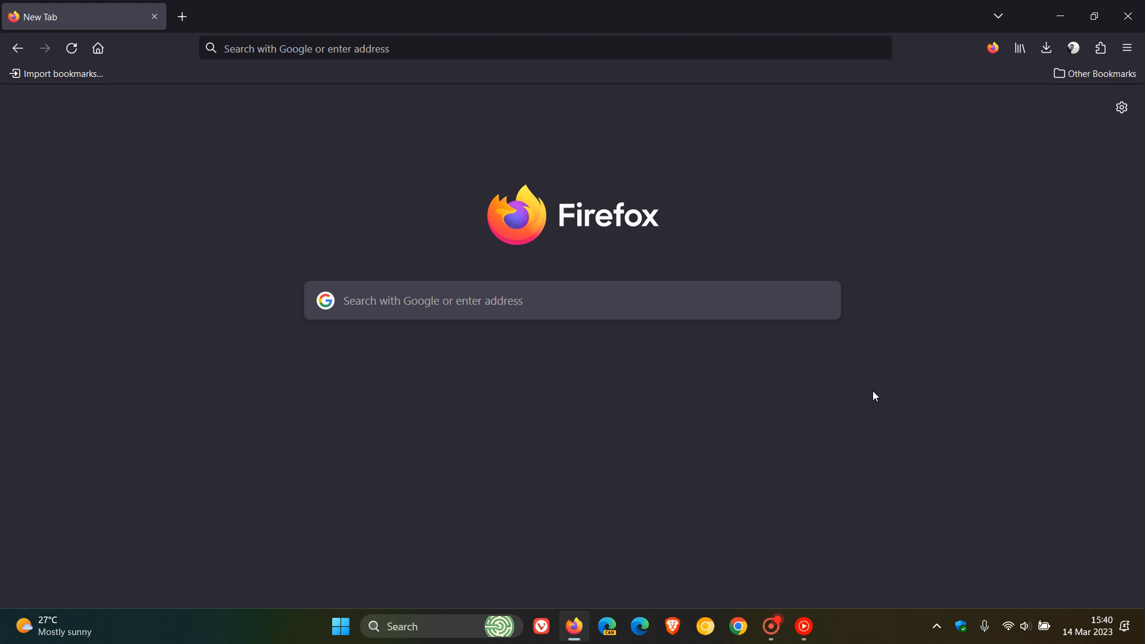
mouse_move(863, 219)
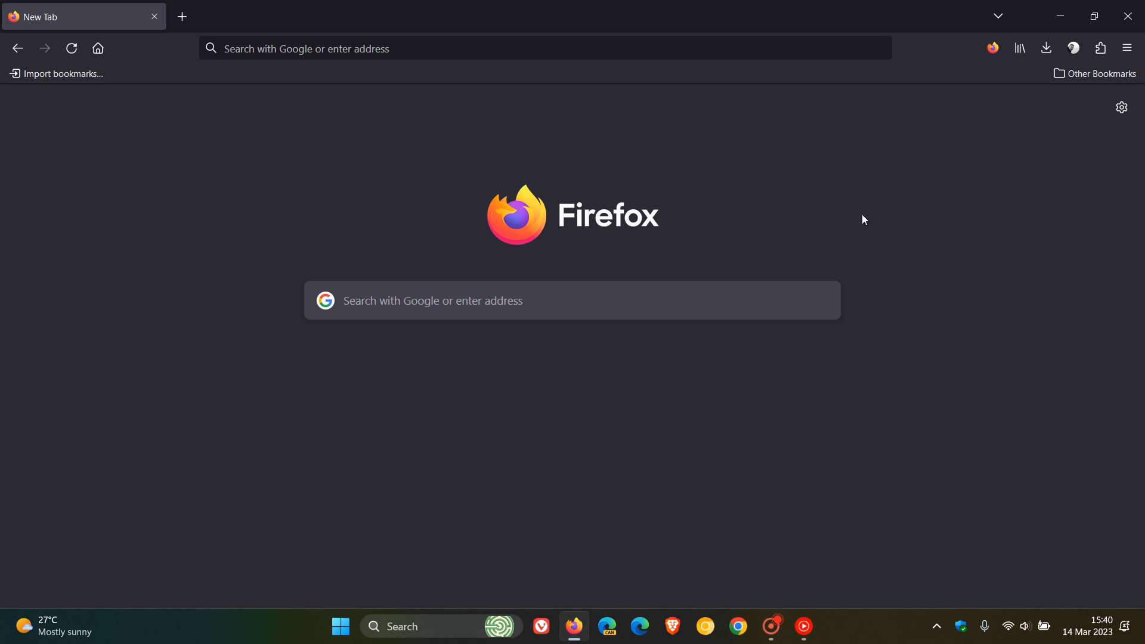
mouse_move(825, 221)
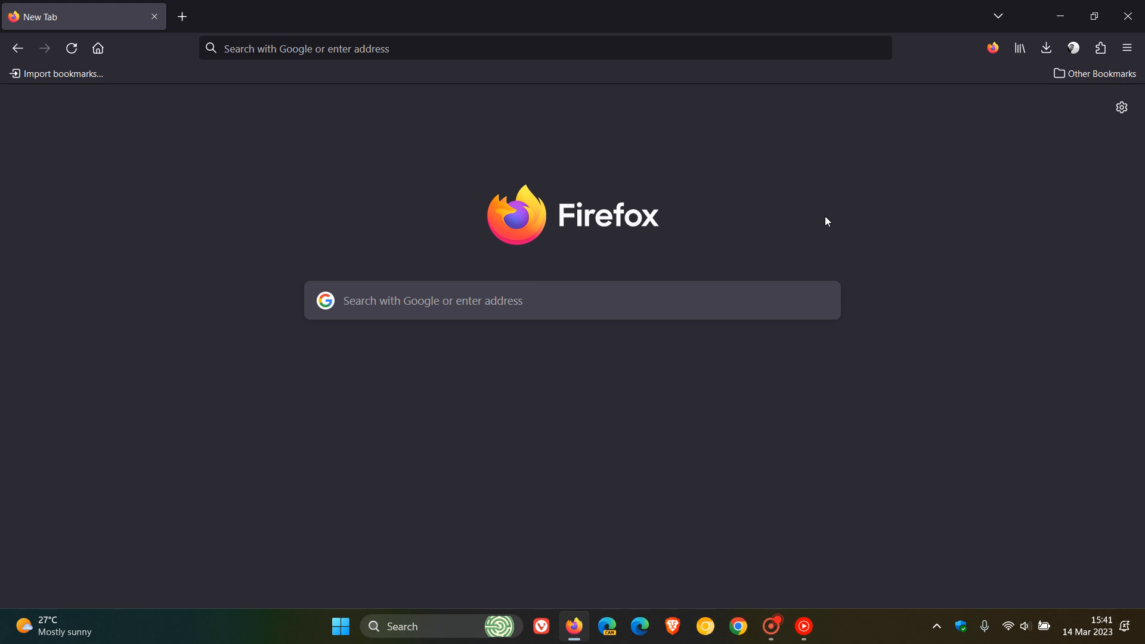
mouse_move(1093, 632)
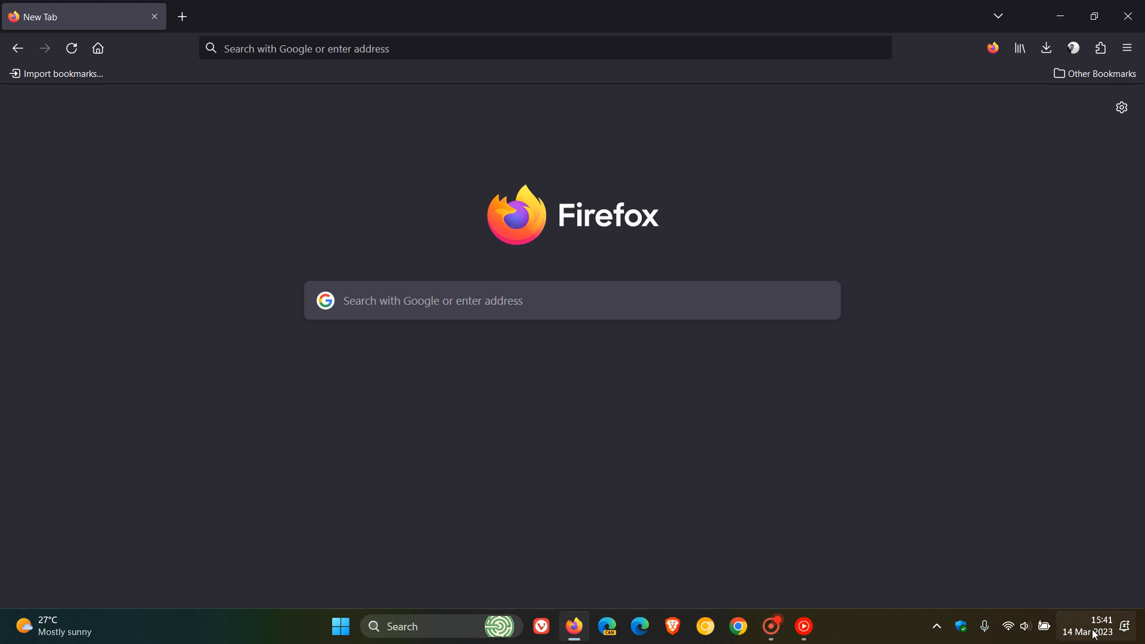
Step: Reach the About Firefox window showing version 111.0 (64-bit) up to date via the ≡ menu
click(1089, 630)
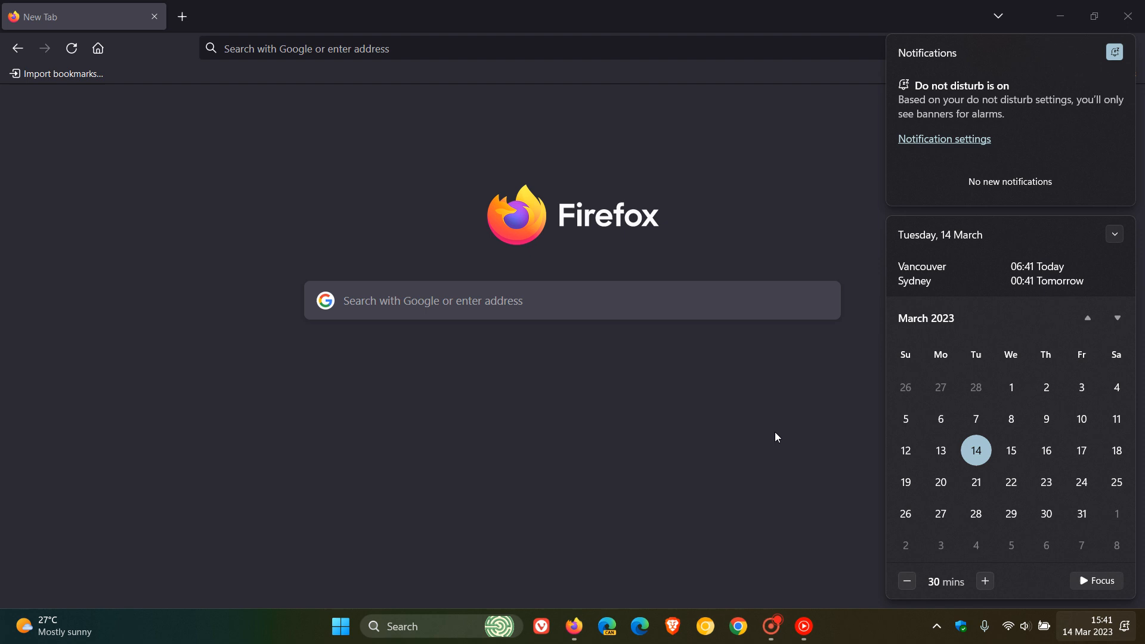
mouse_move(775, 423)
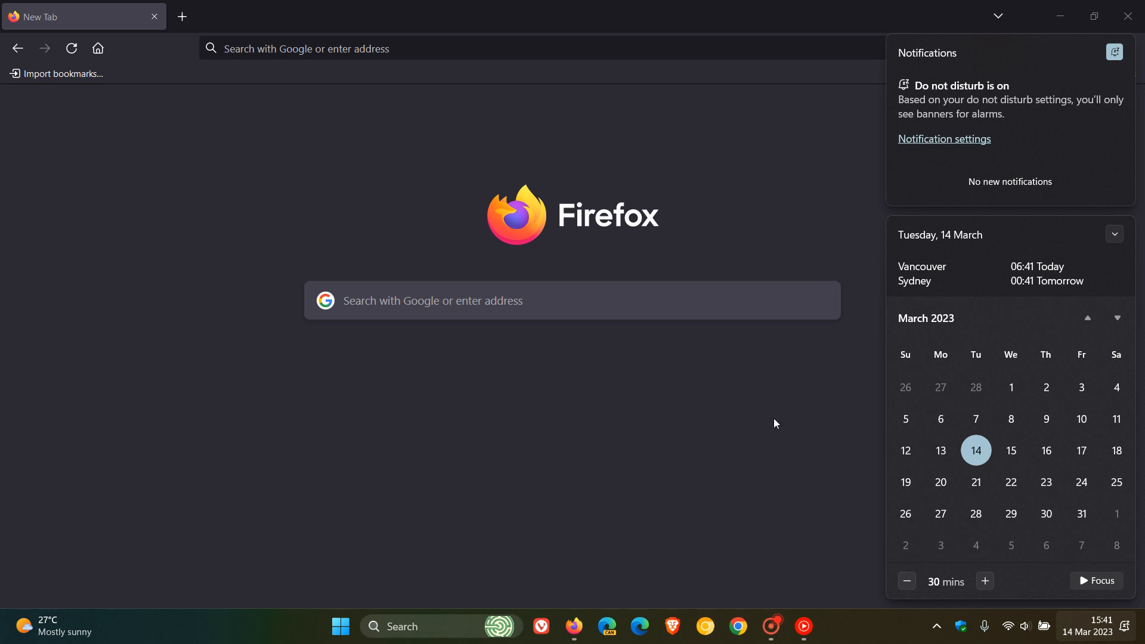
mouse_move(752, 421)
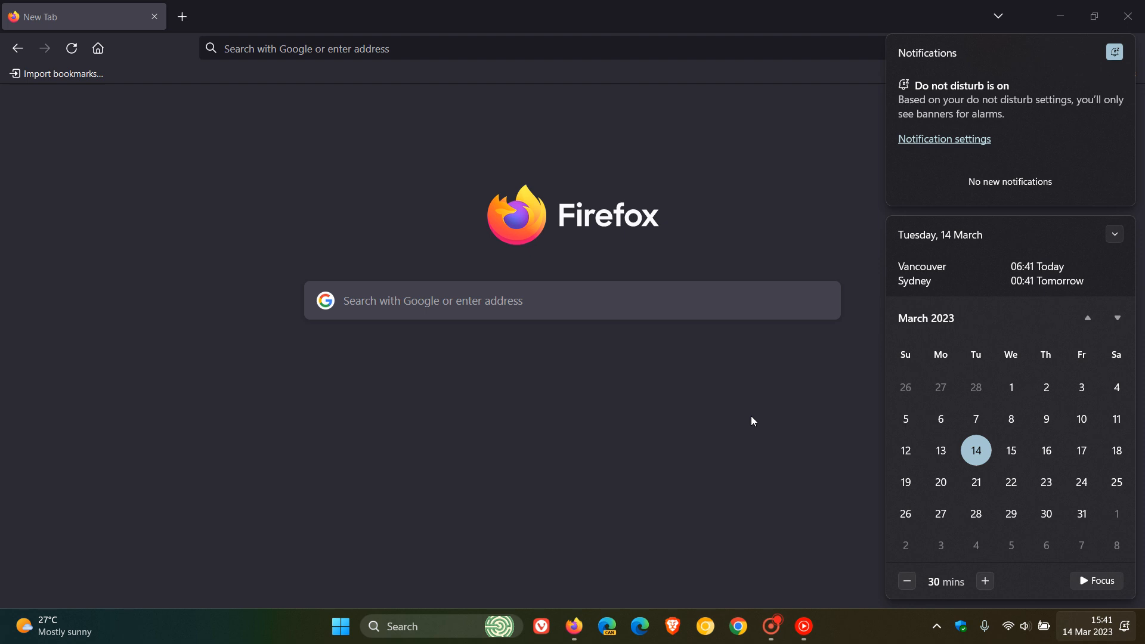
mouse_move(1044, 304)
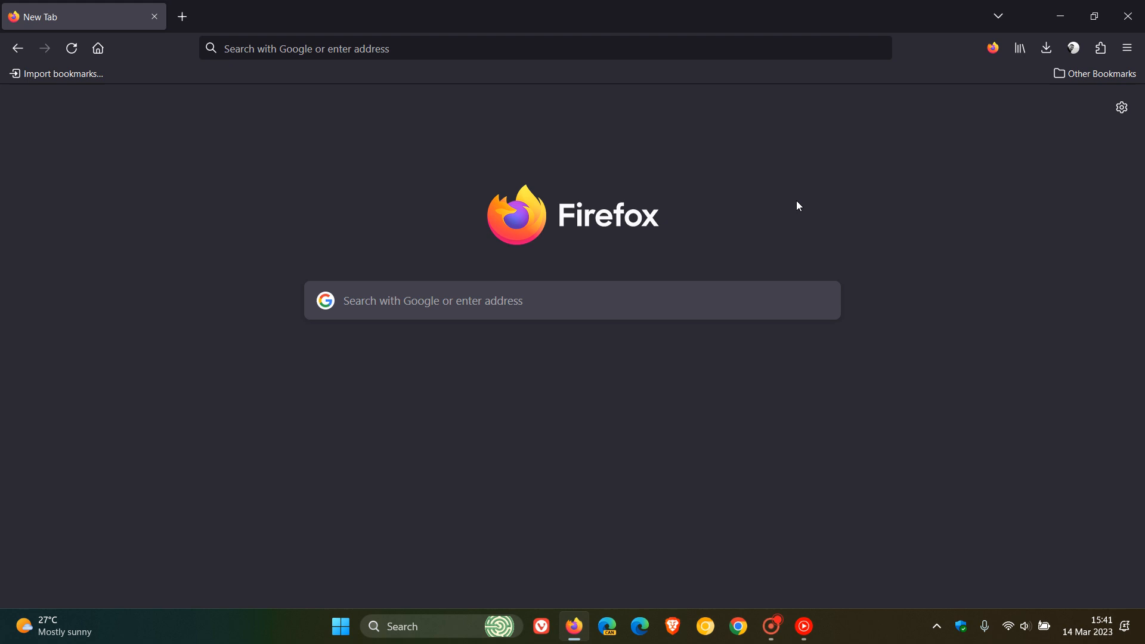
mouse_move(1098, 559)
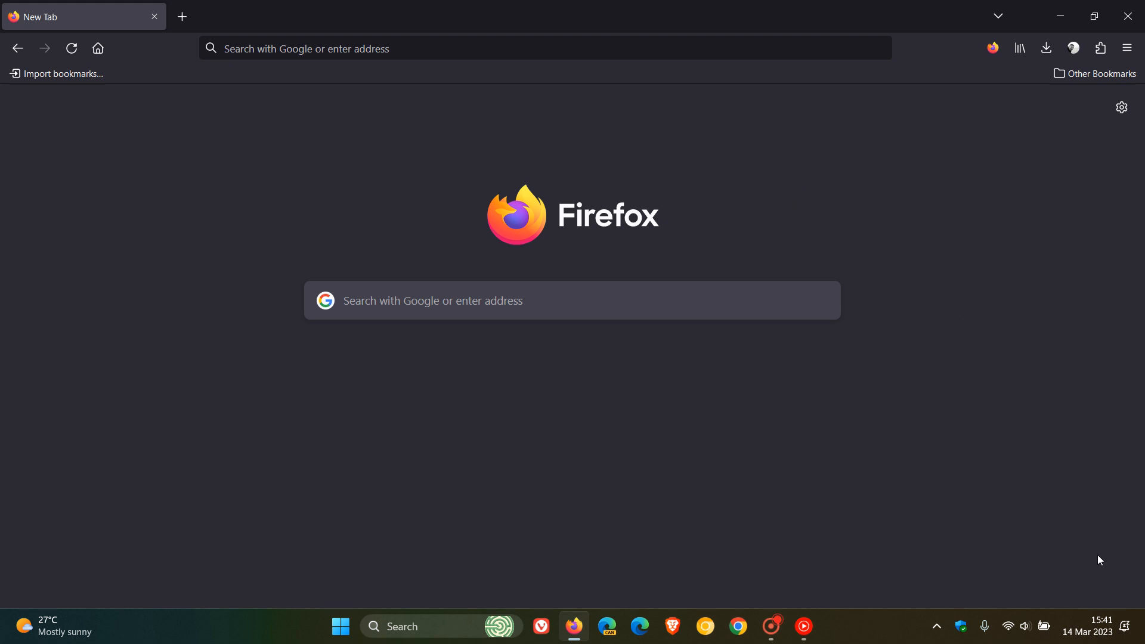
click(1087, 631)
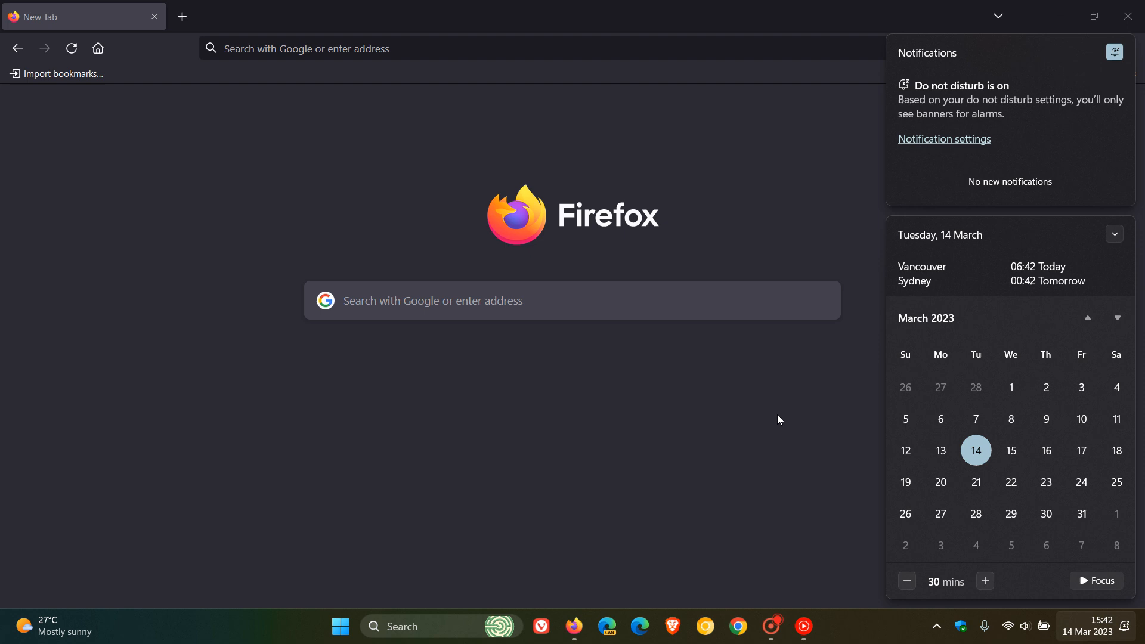
mouse_move(744, 408)
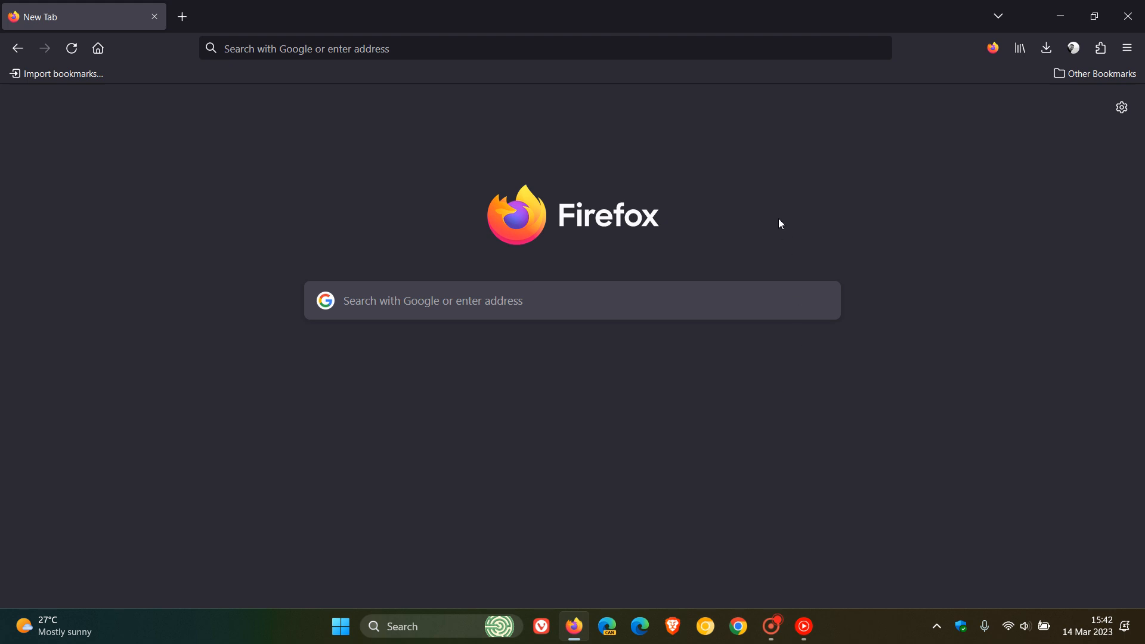
mouse_move(759, 178)
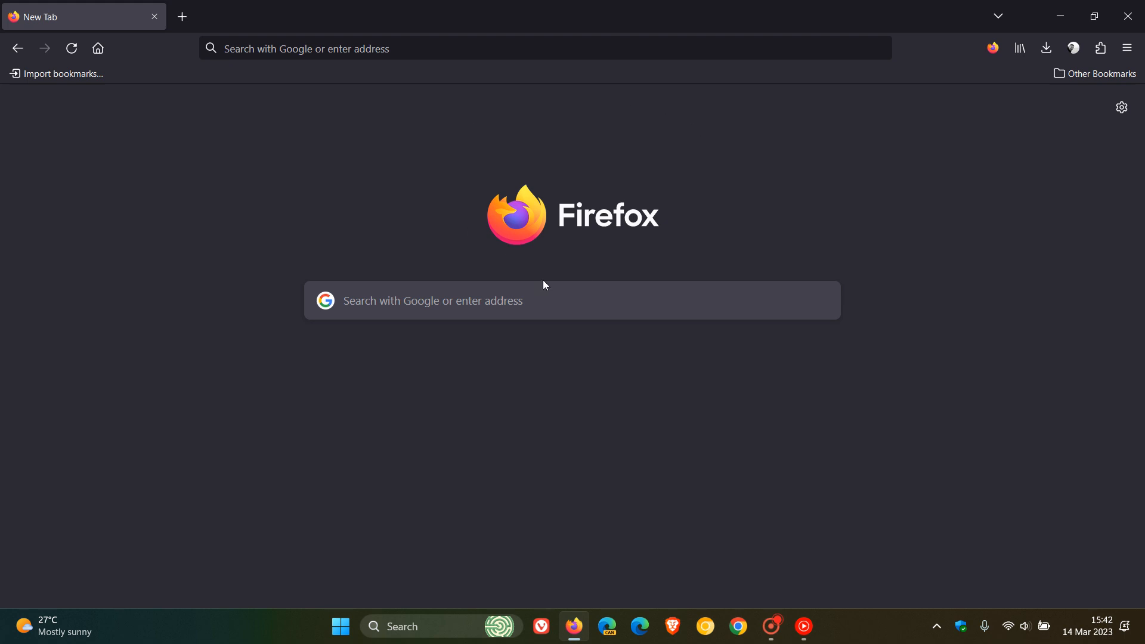
mouse_move(772, 231)
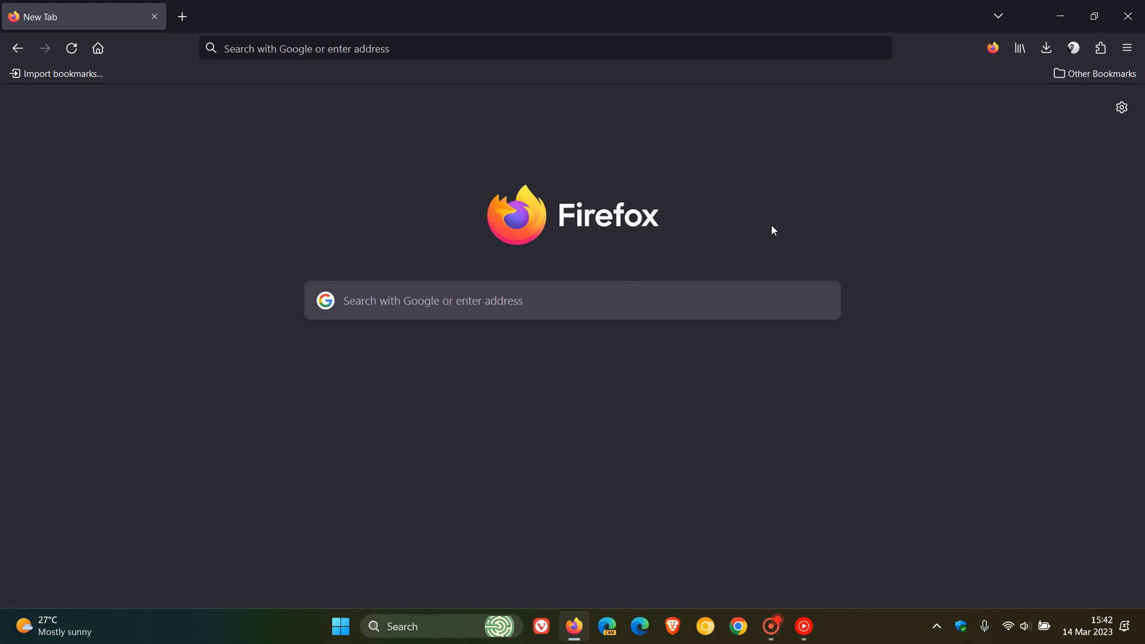
mouse_move(1062, 64)
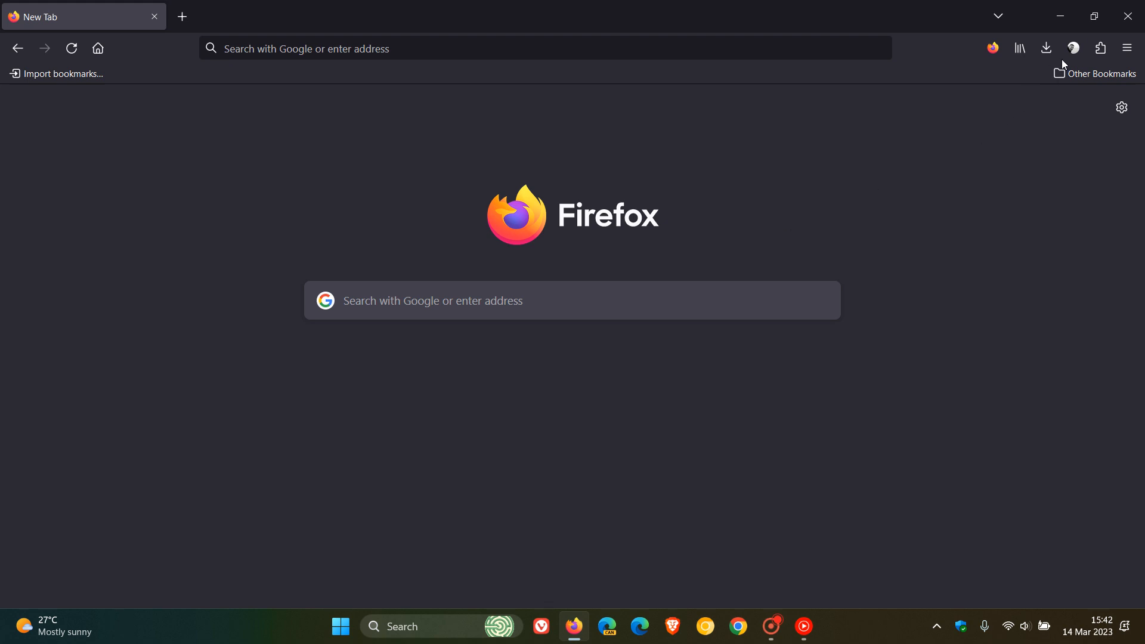
click(1073, 48)
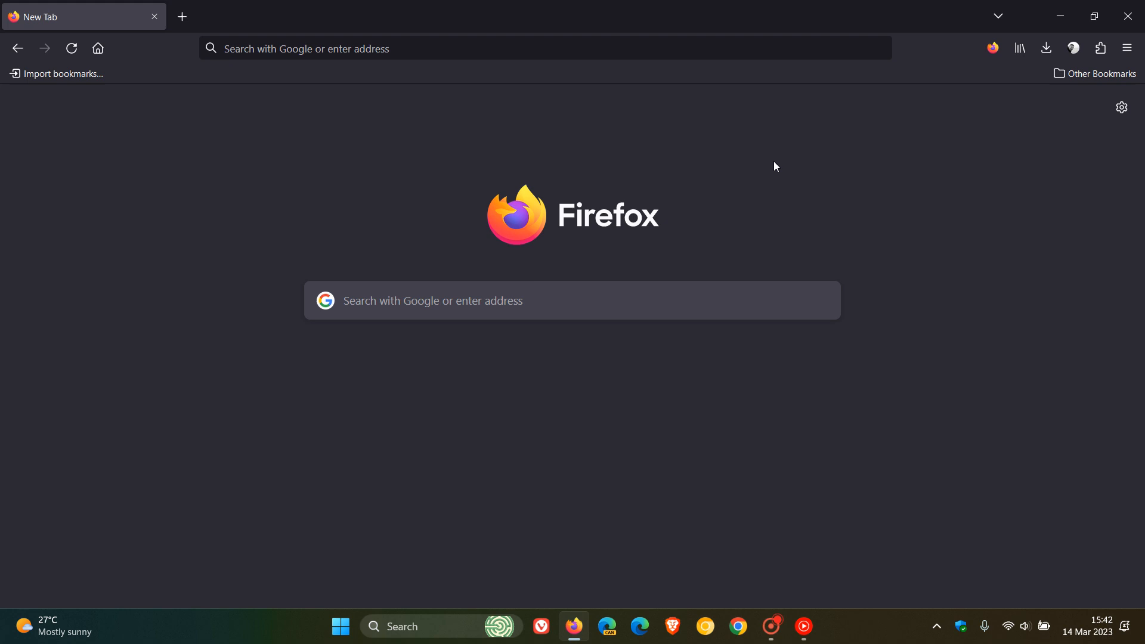
mouse_move(889, 182)
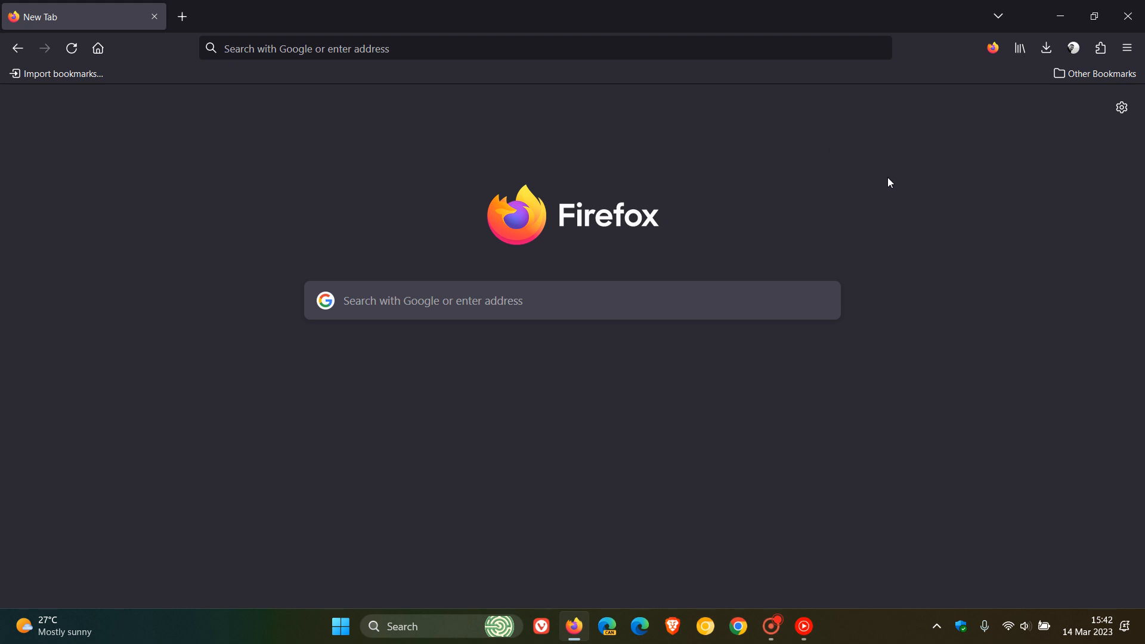
mouse_move(820, 215)
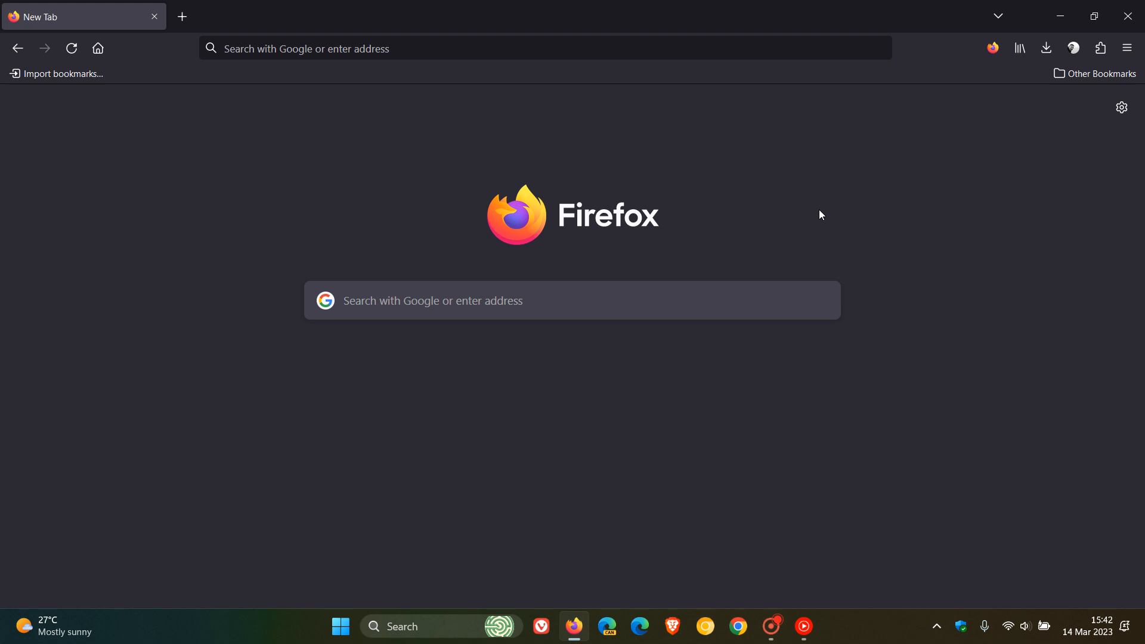
mouse_move(766, 186)
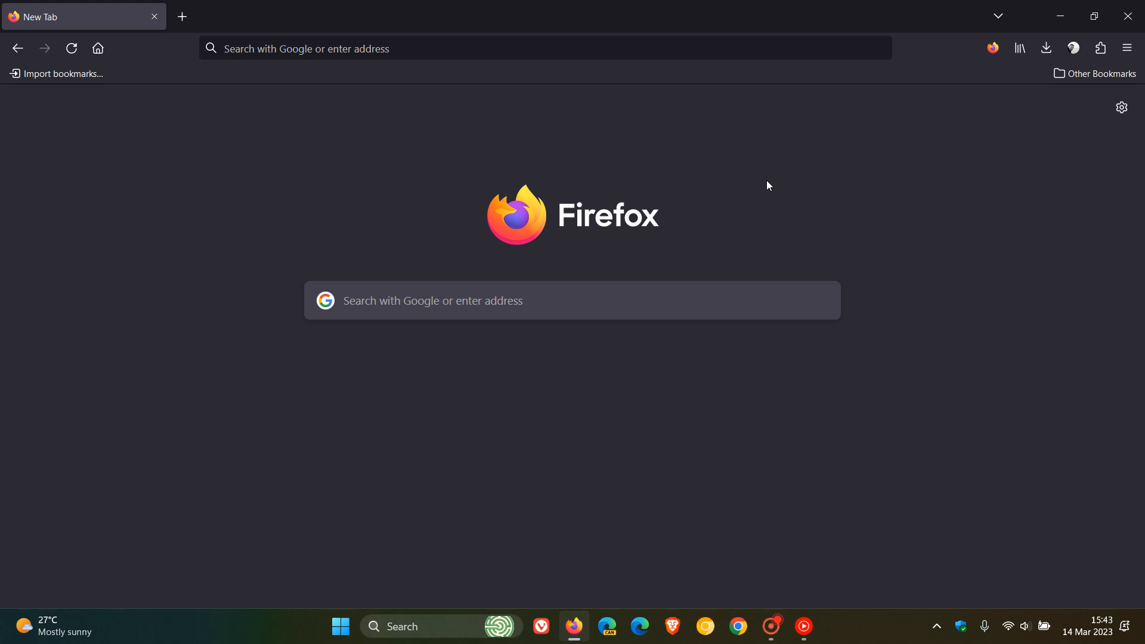
mouse_move(694, 187)
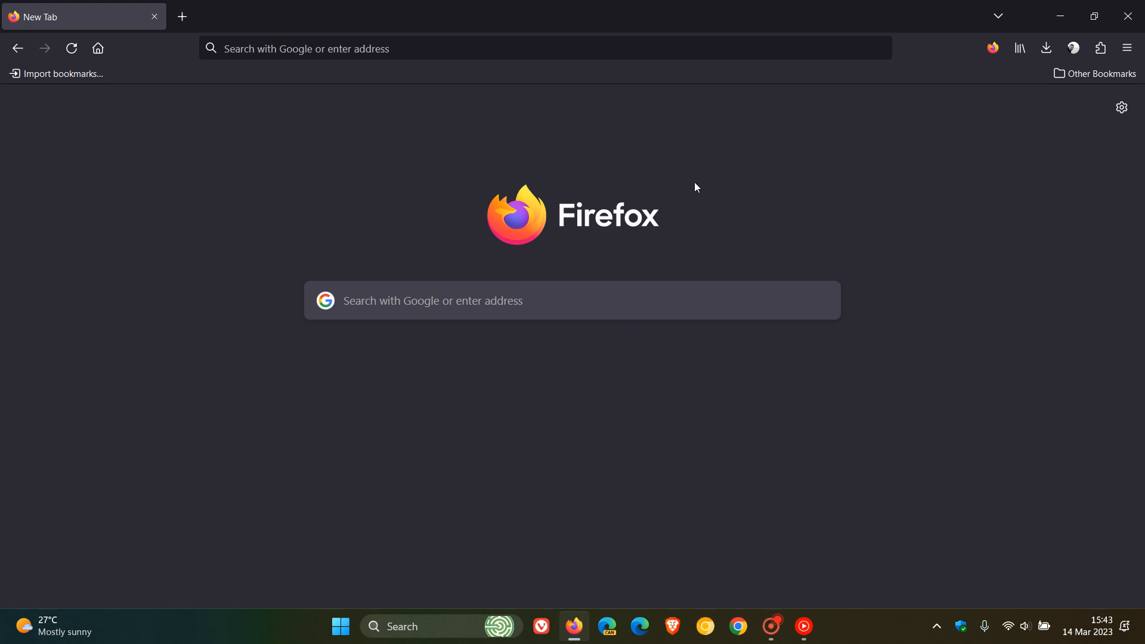
mouse_move(822, 202)
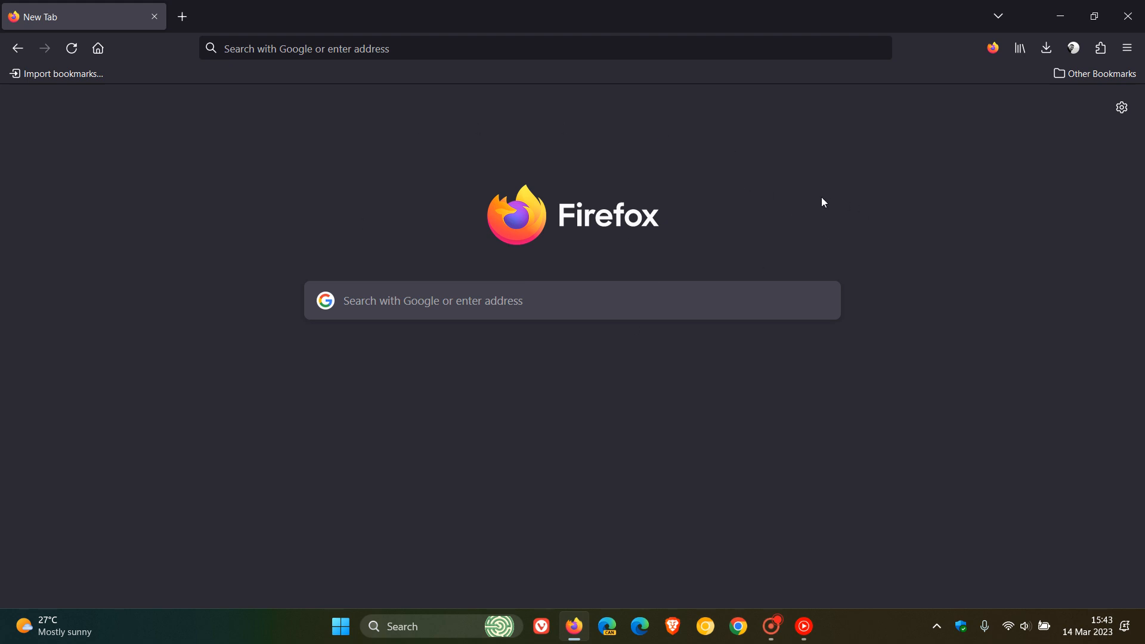
mouse_move(777, 389)
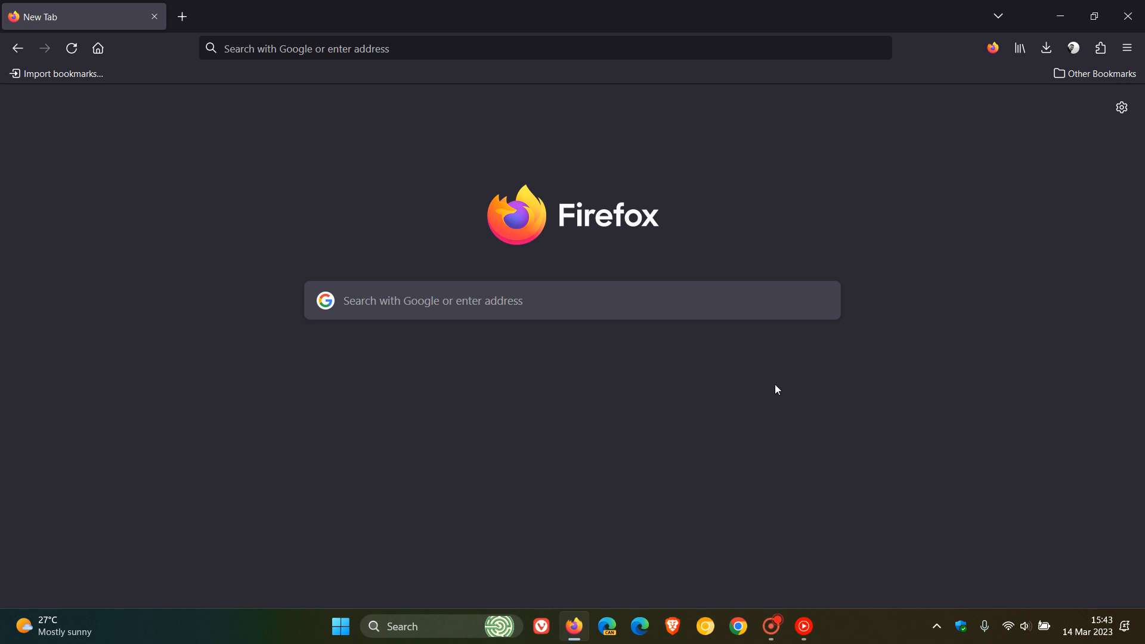
mouse_move(1117, 78)
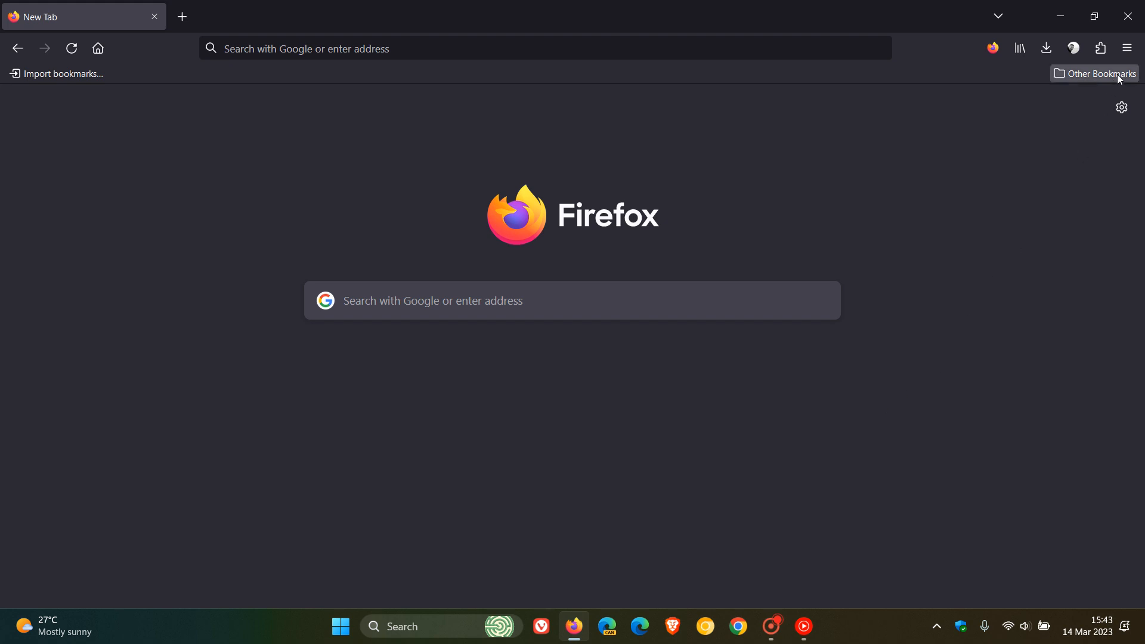
click(1127, 47)
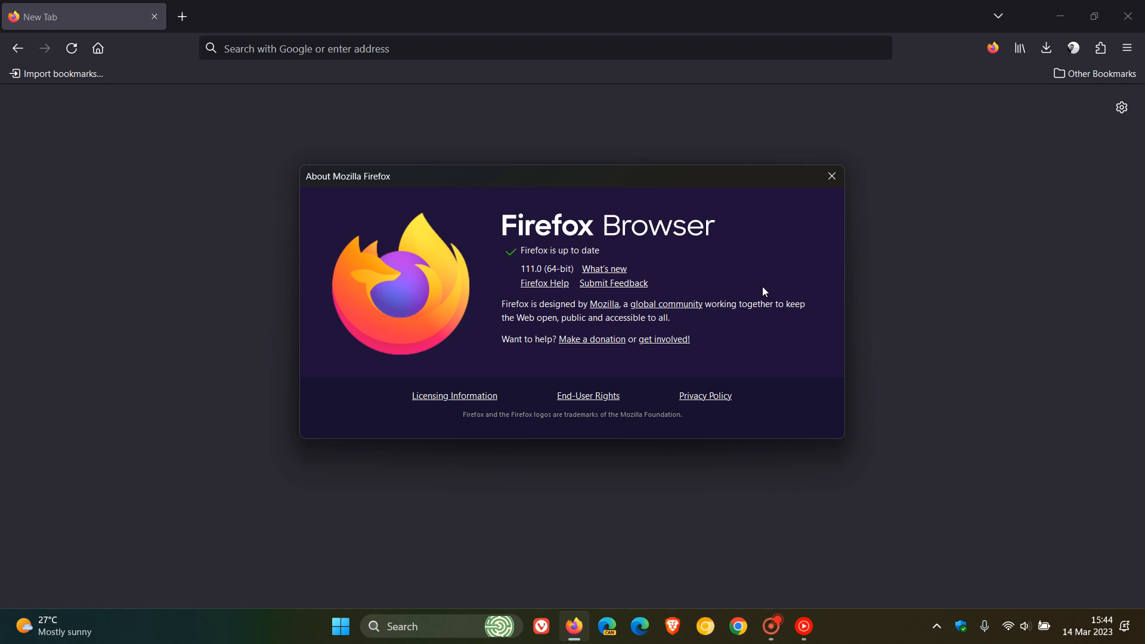
mouse_move(532, 284)
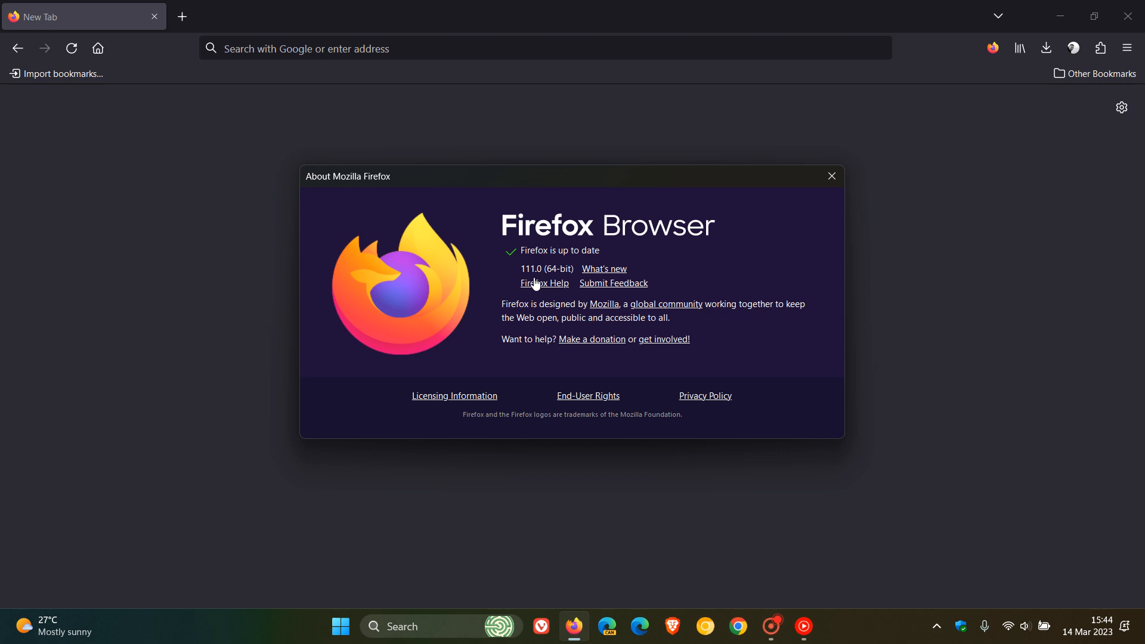
mouse_move(608, 276)
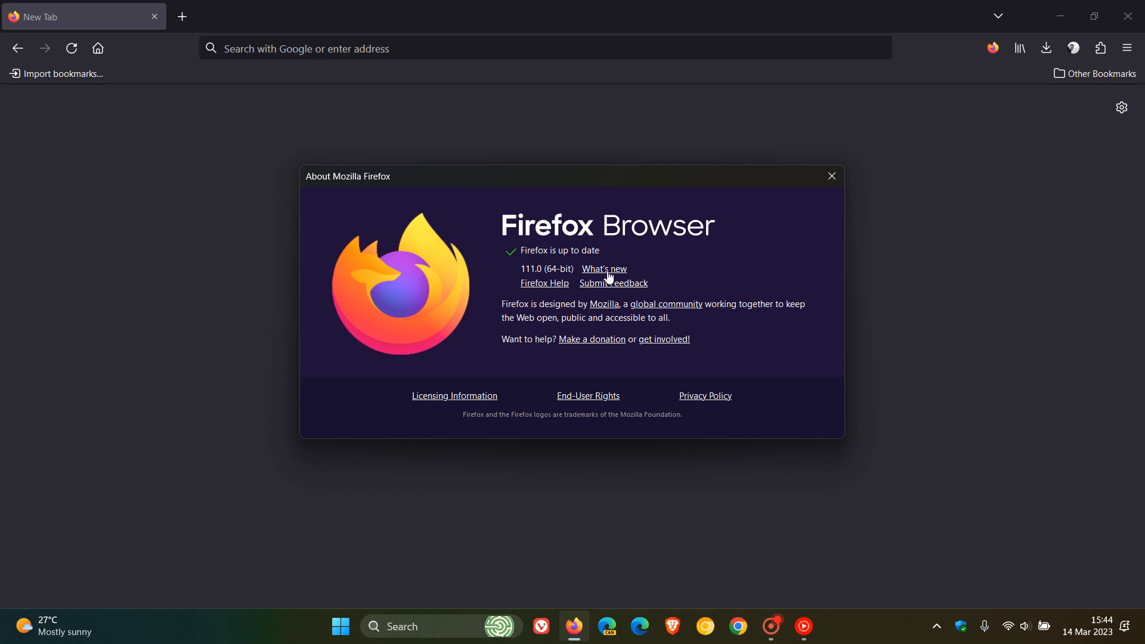
Step: View the 111.0 release notes' New and Fixed sections, then follow the security fixes link
click(603, 268)
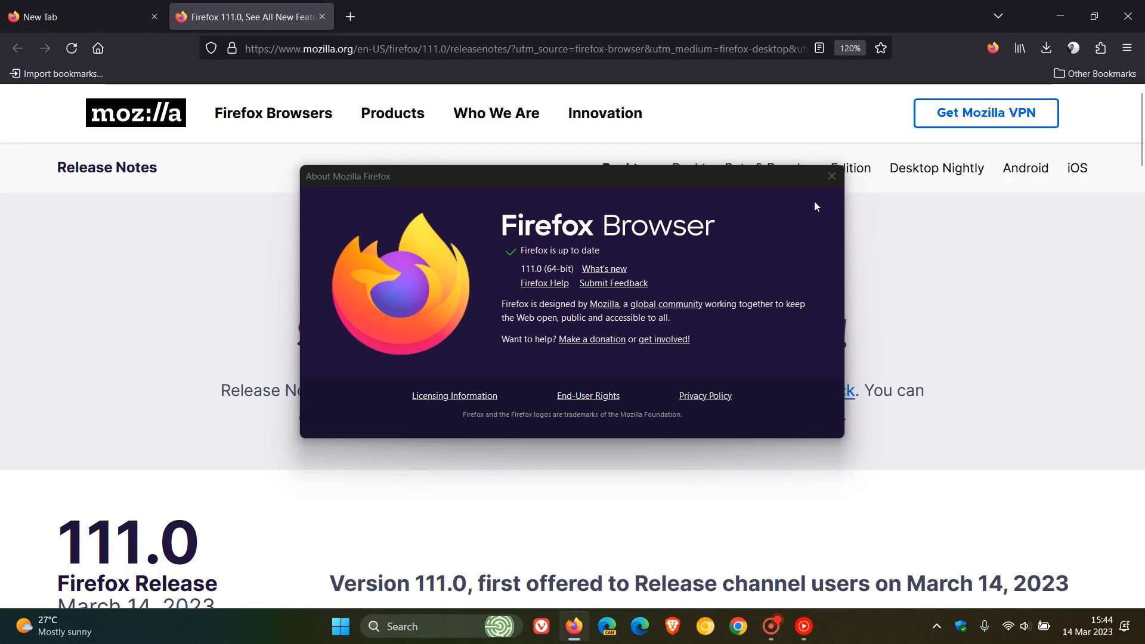
click(830, 176)
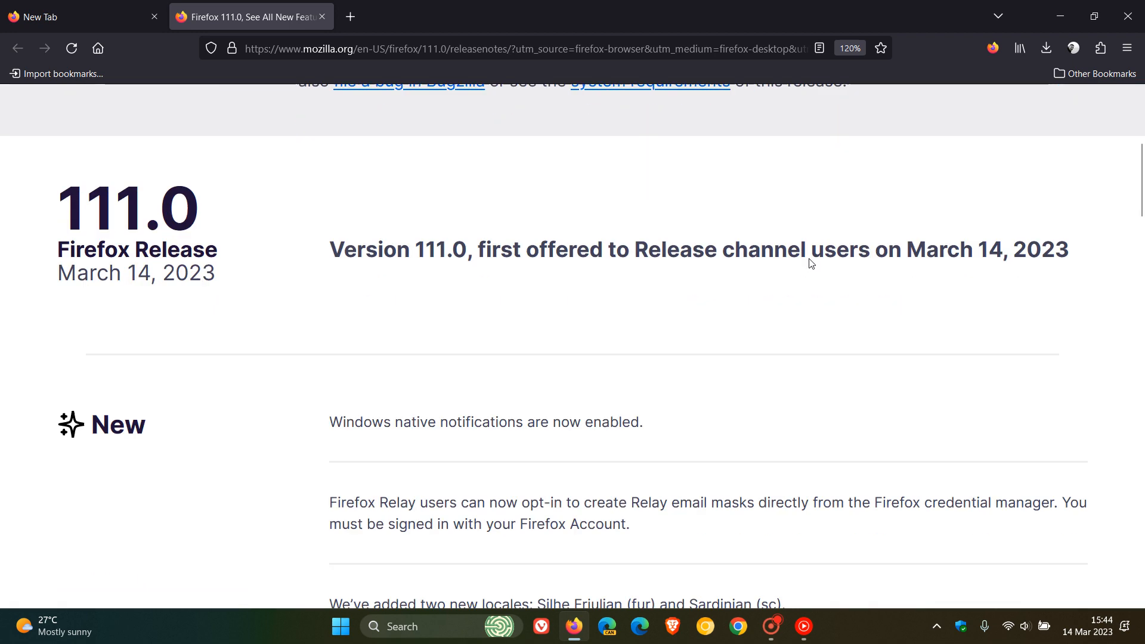
scroll(down, 3)
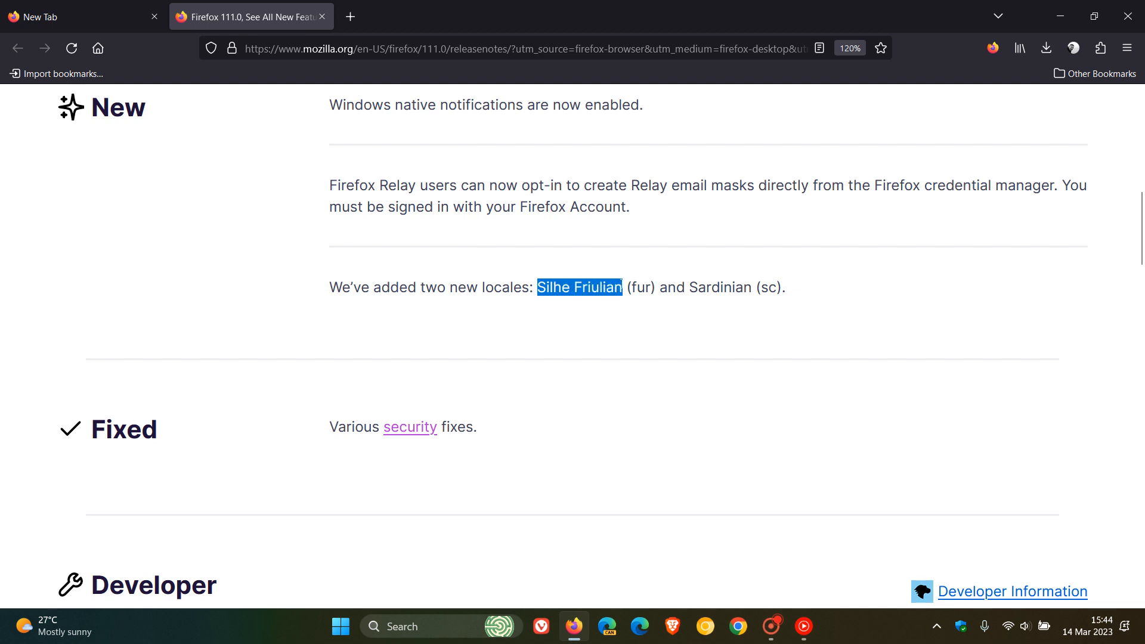
mouse_move(887, 341)
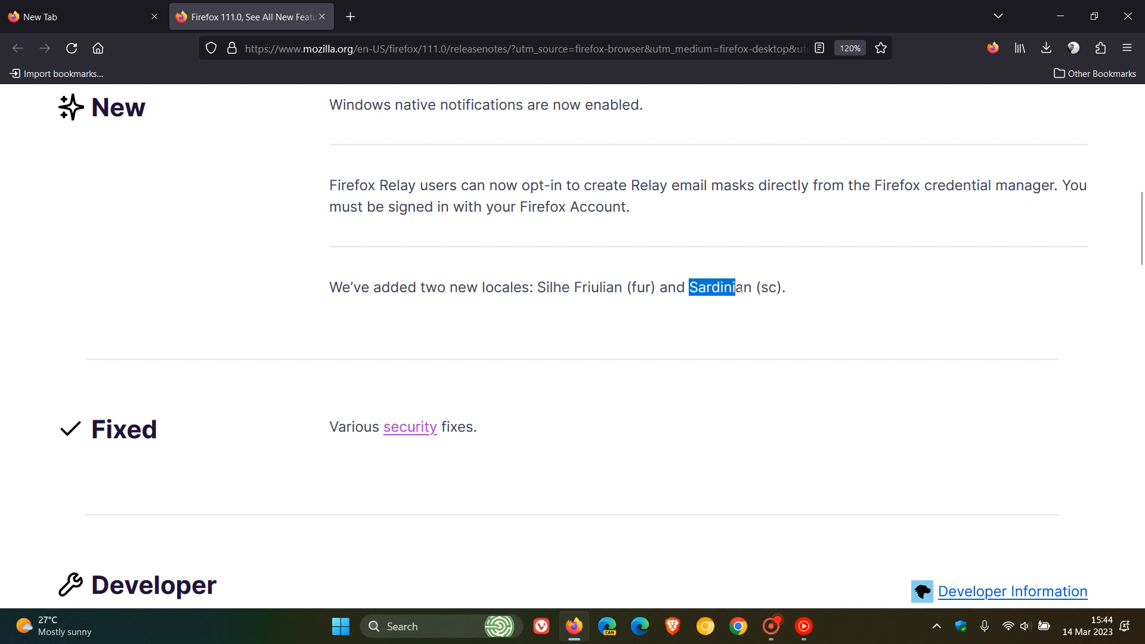
click(577, 473)
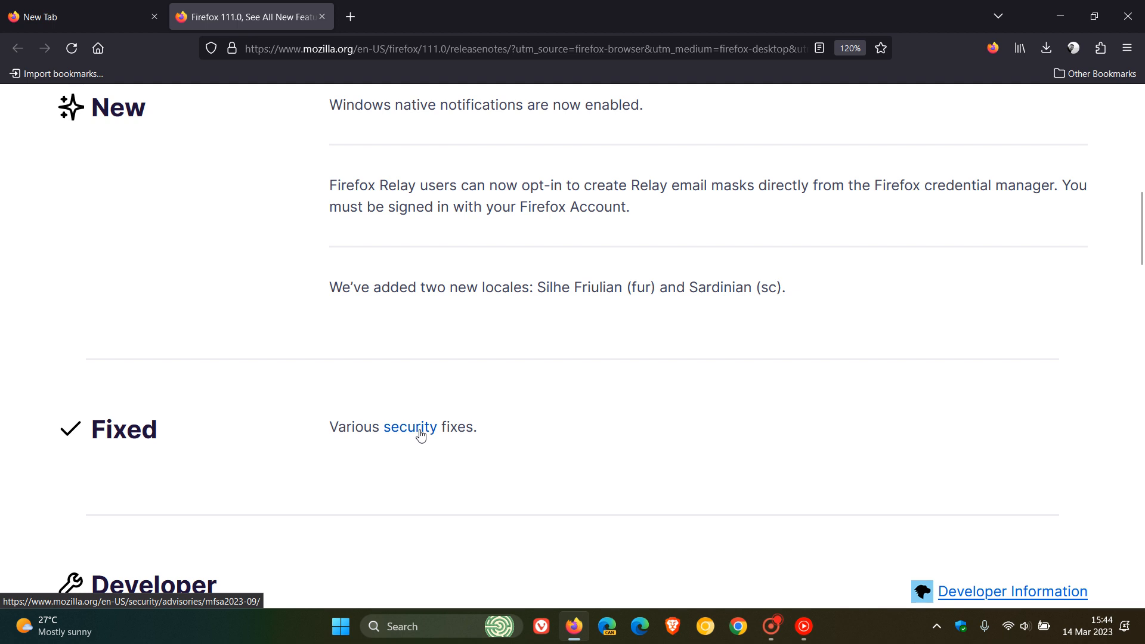
click(409, 427)
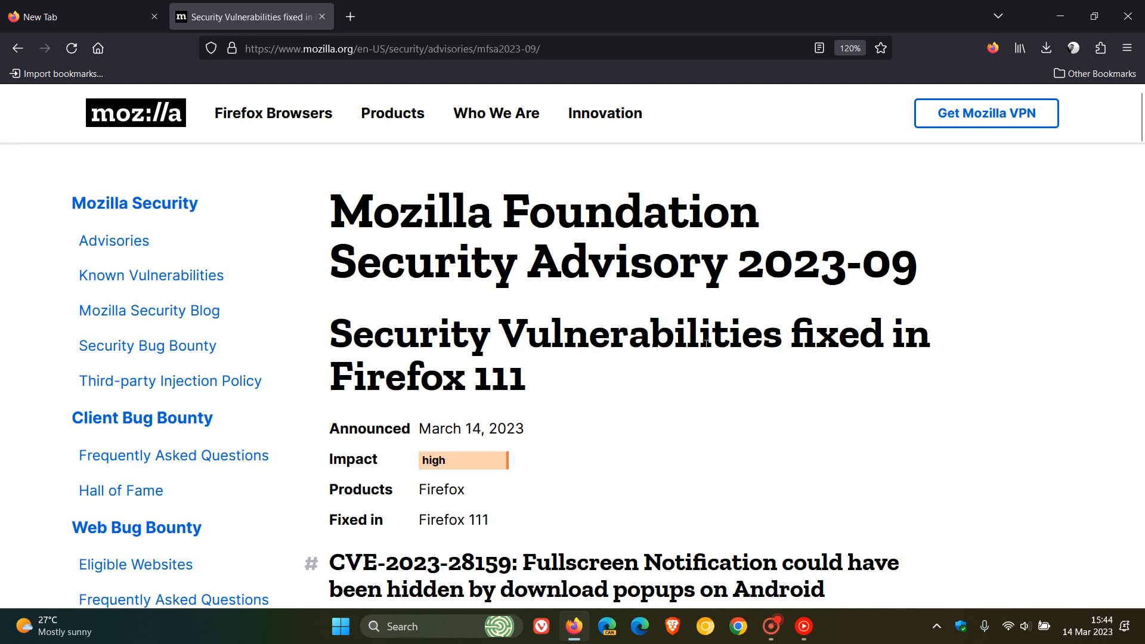
mouse_move(841, 383)
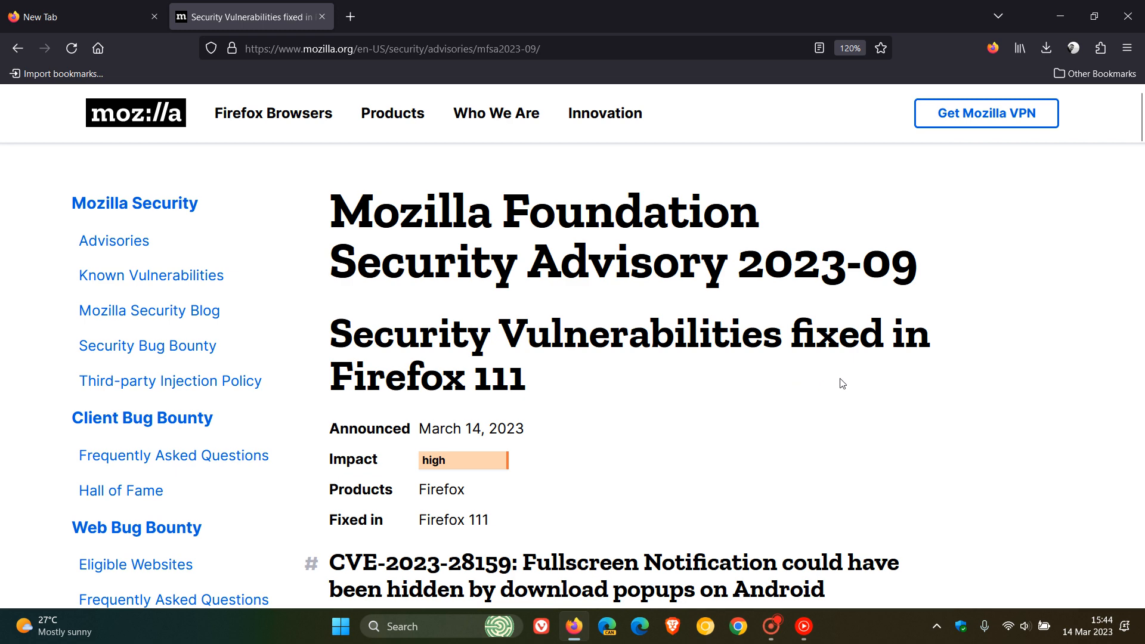
Step: Scroll through the advisory's CVE entries to the memory-safety fixes and back toward the top
scroll(down, 3)
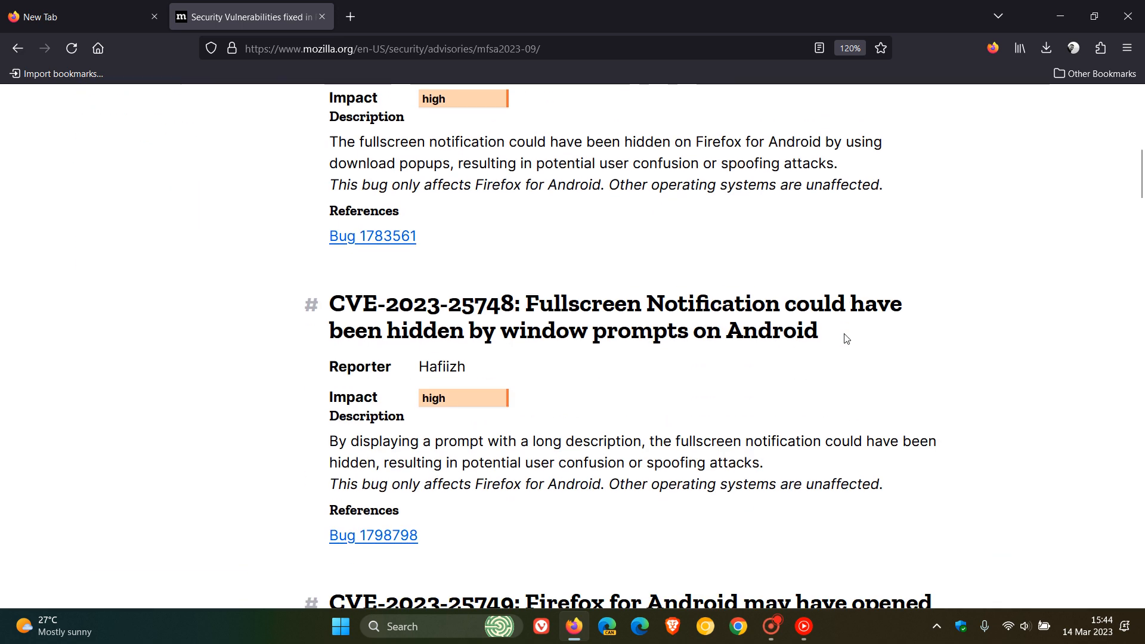
scroll(down, 3)
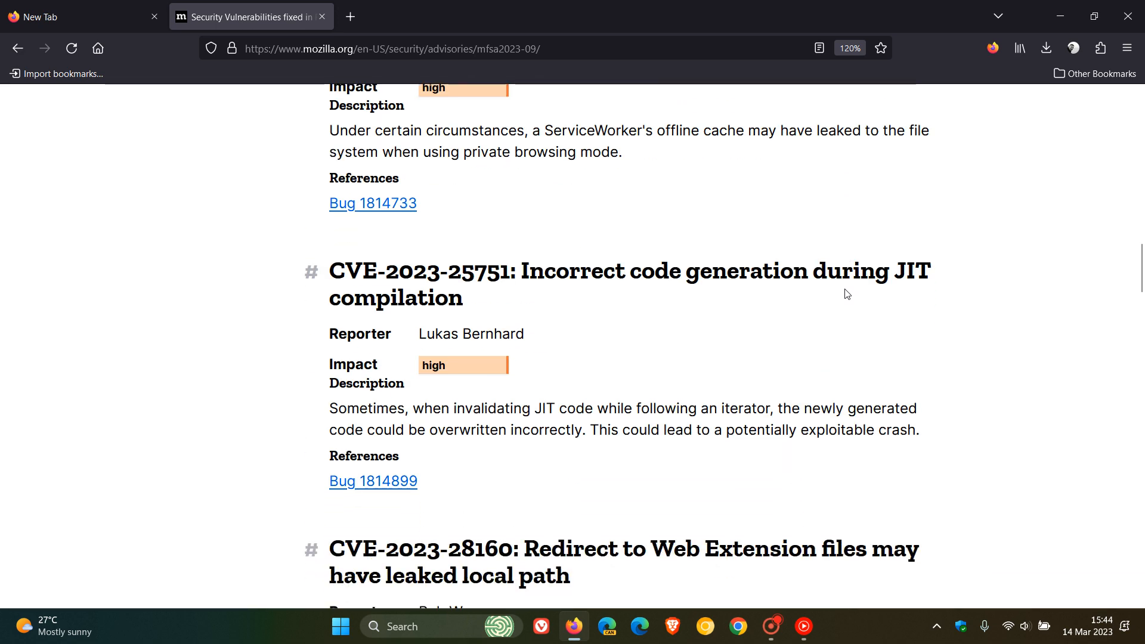
scroll(down, 3)
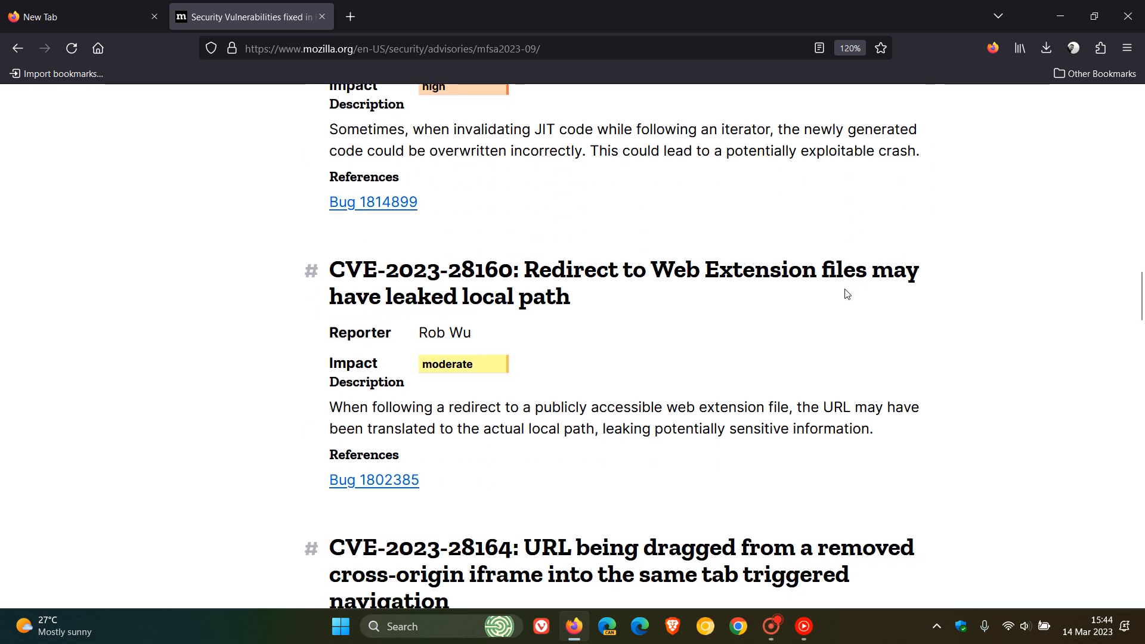
scroll(down, 3)
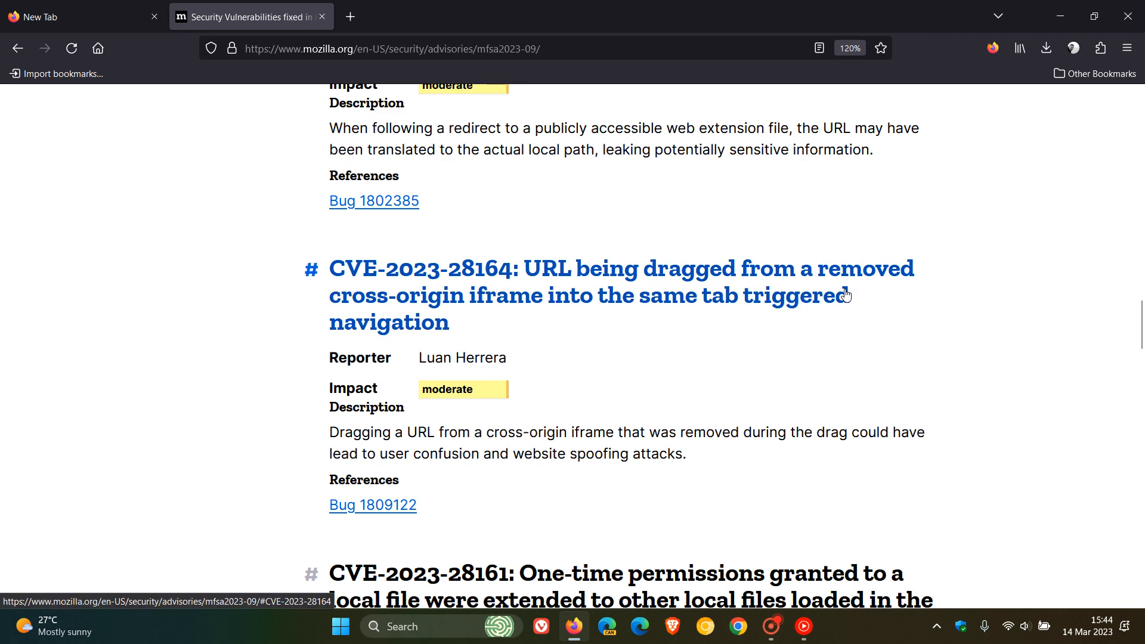
scroll(down, 3)
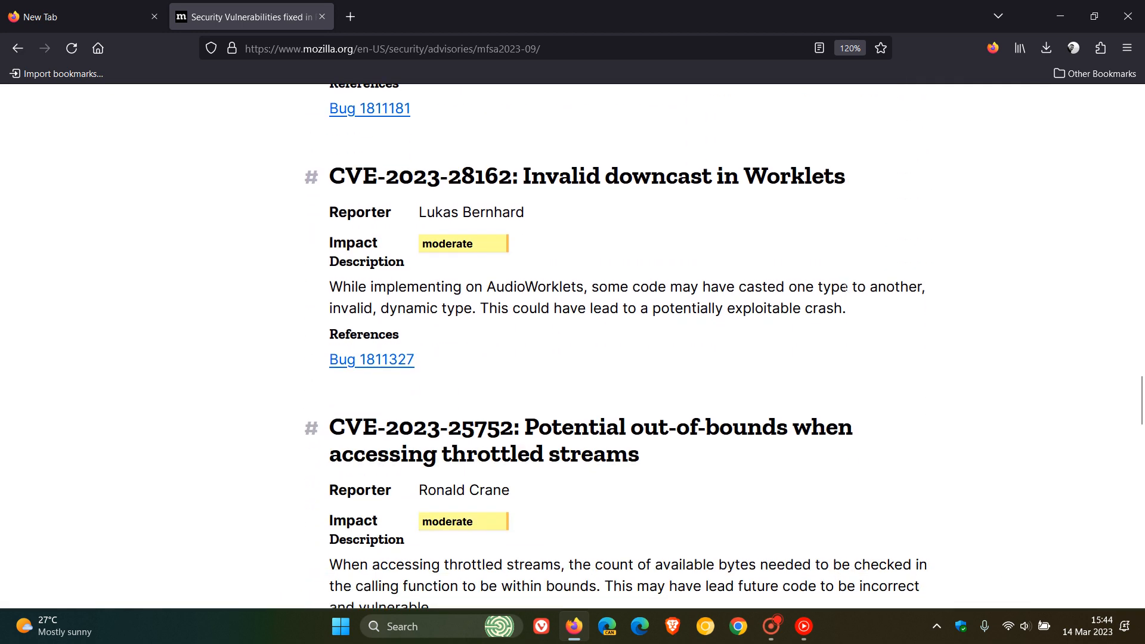
scroll(down, 3)
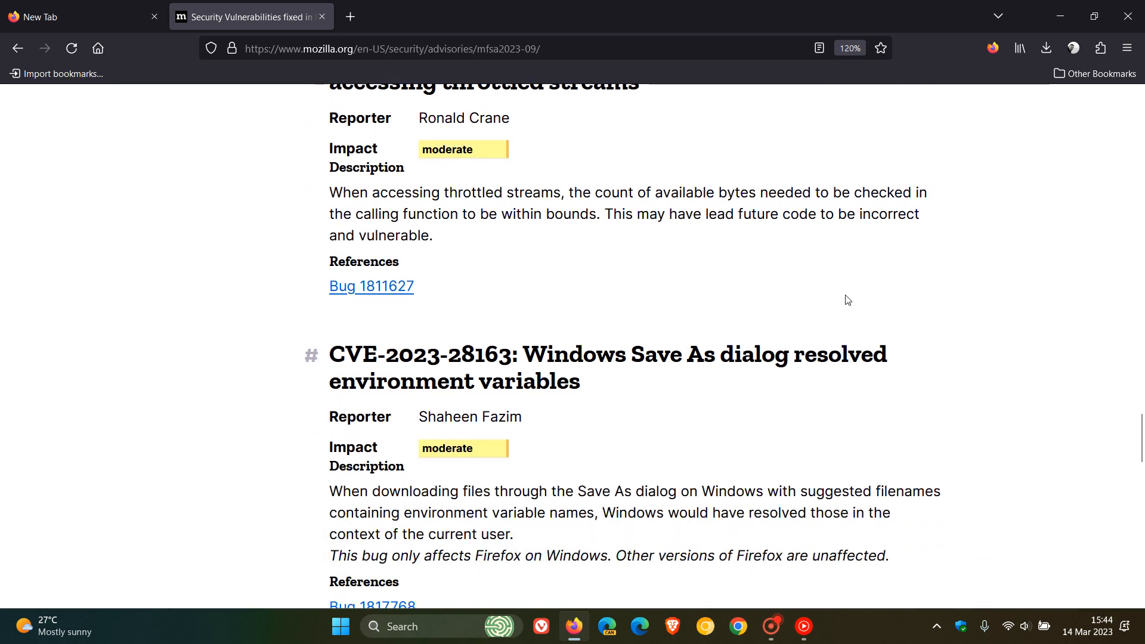
scroll(down, 3)
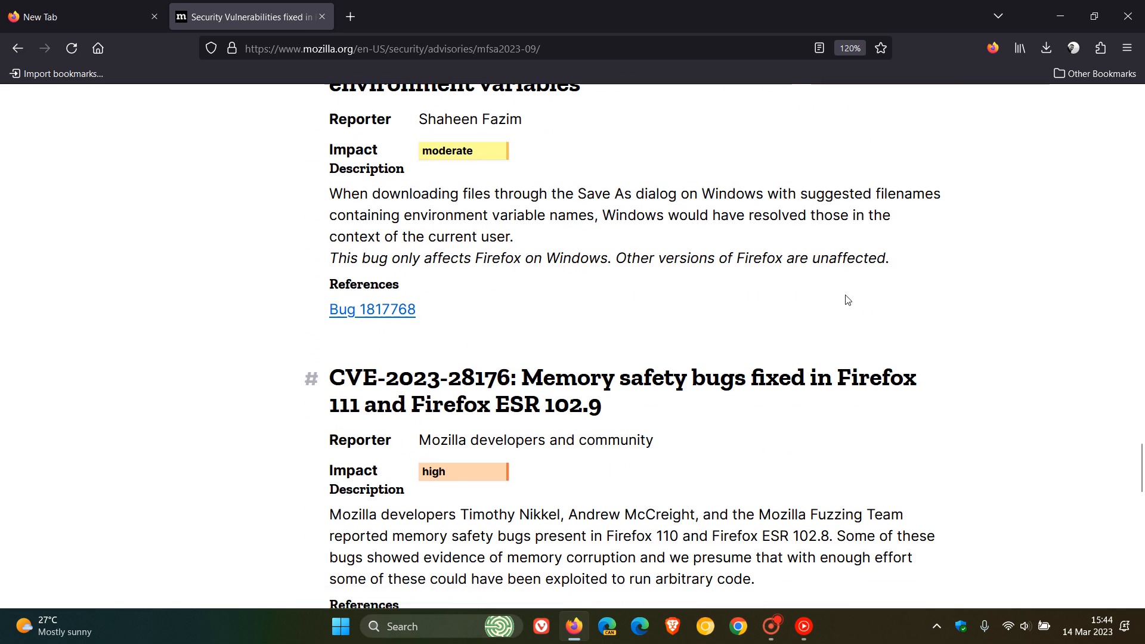
scroll(down, 3)
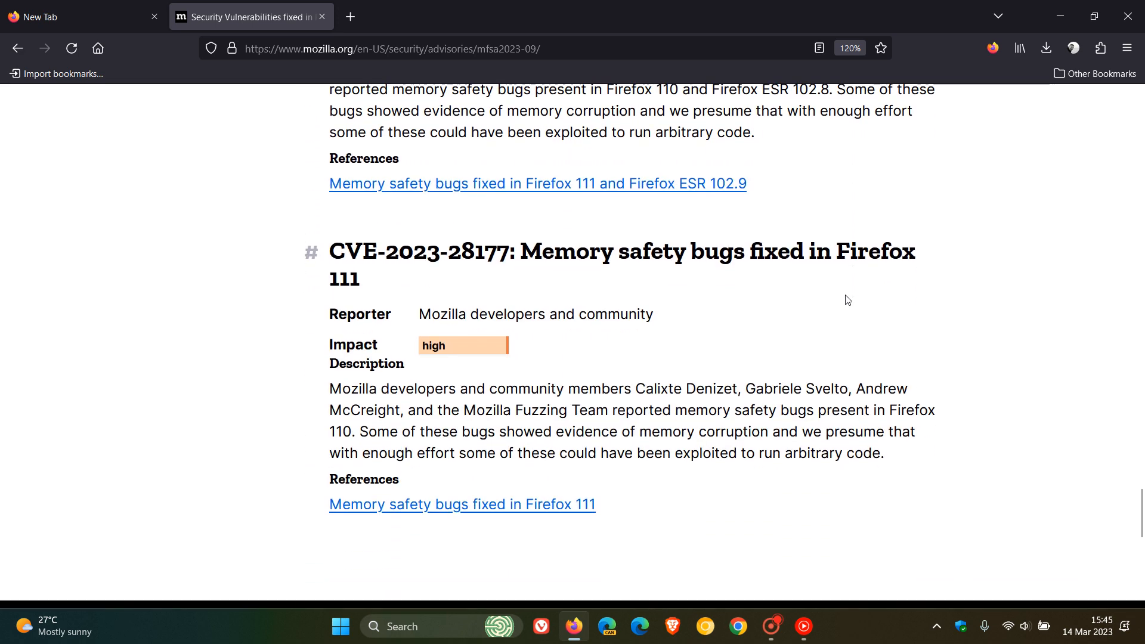
mouse_move(746, 330)
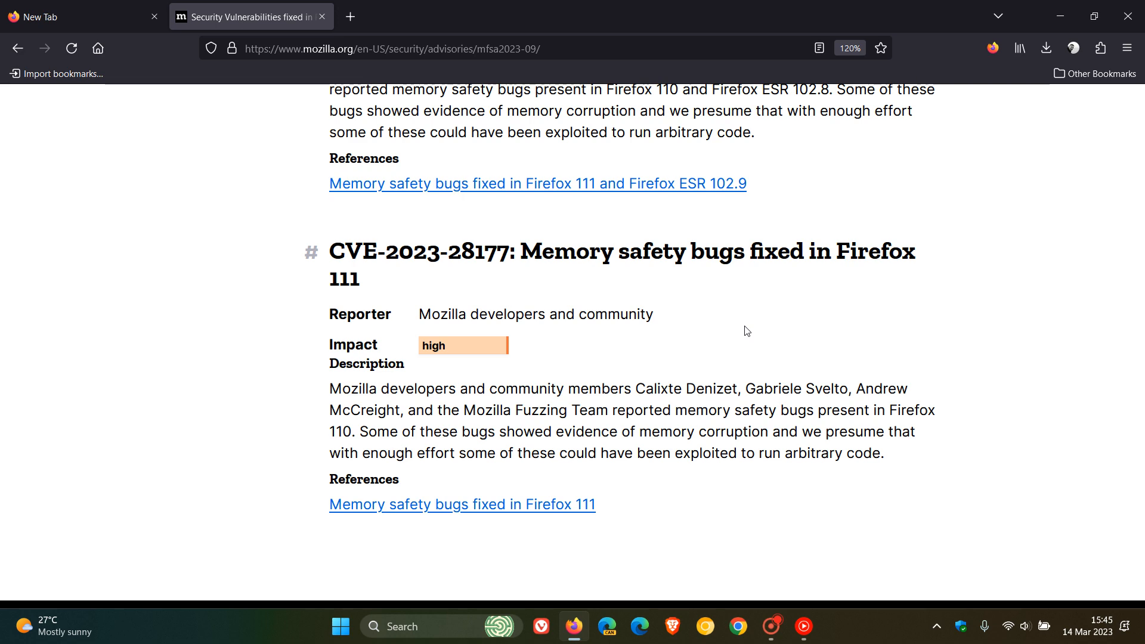
scroll(up, 3)
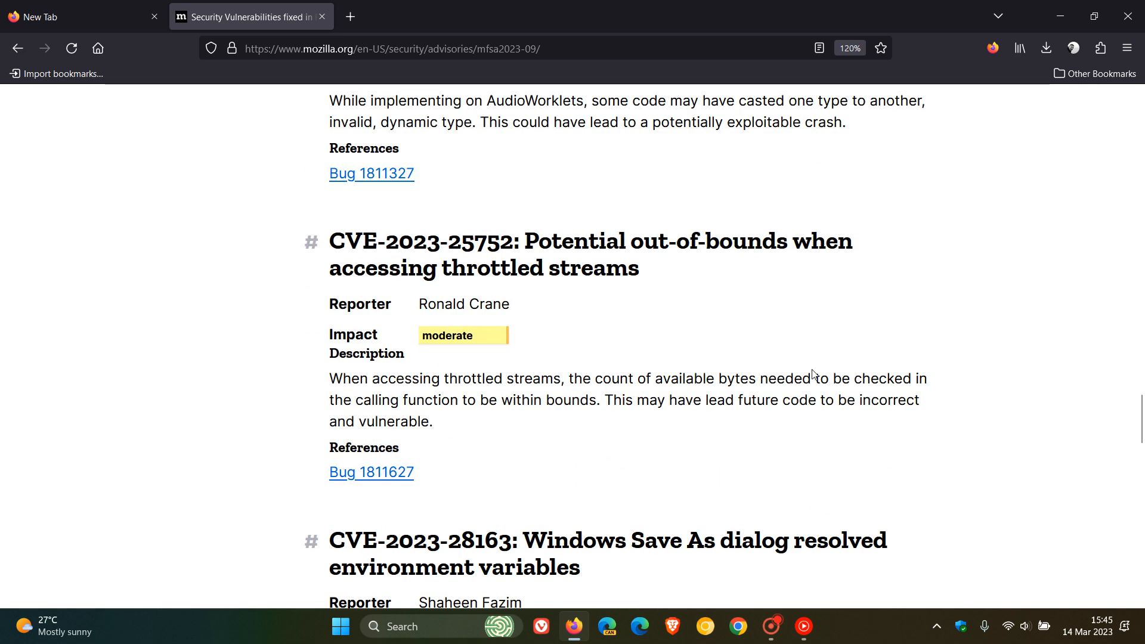
scroll(up, 3)
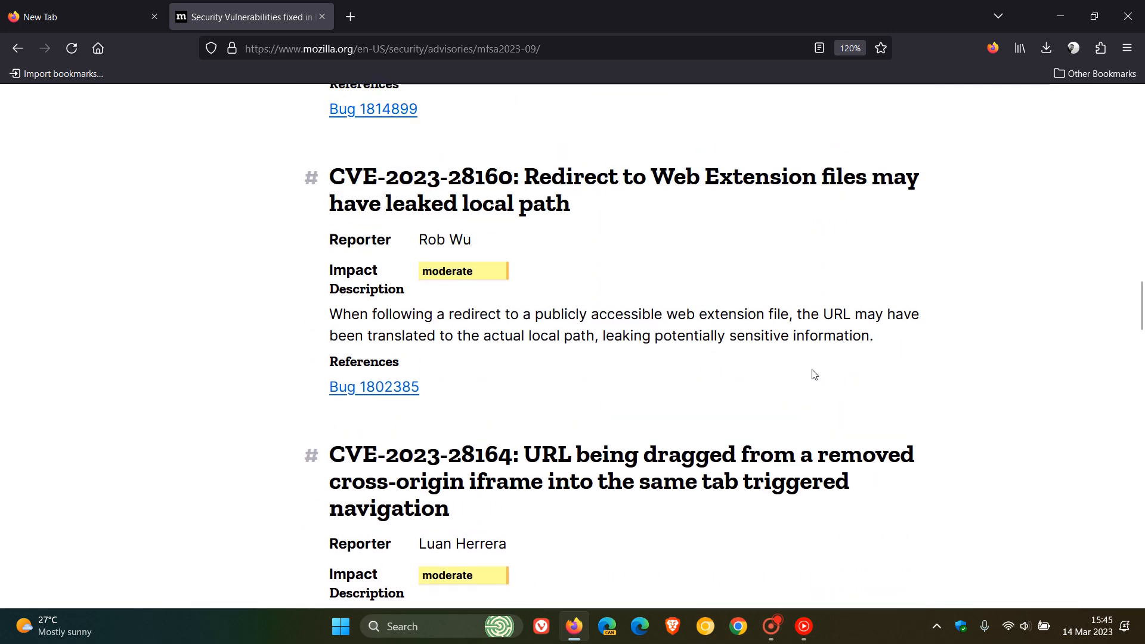
scroll(down, 3)
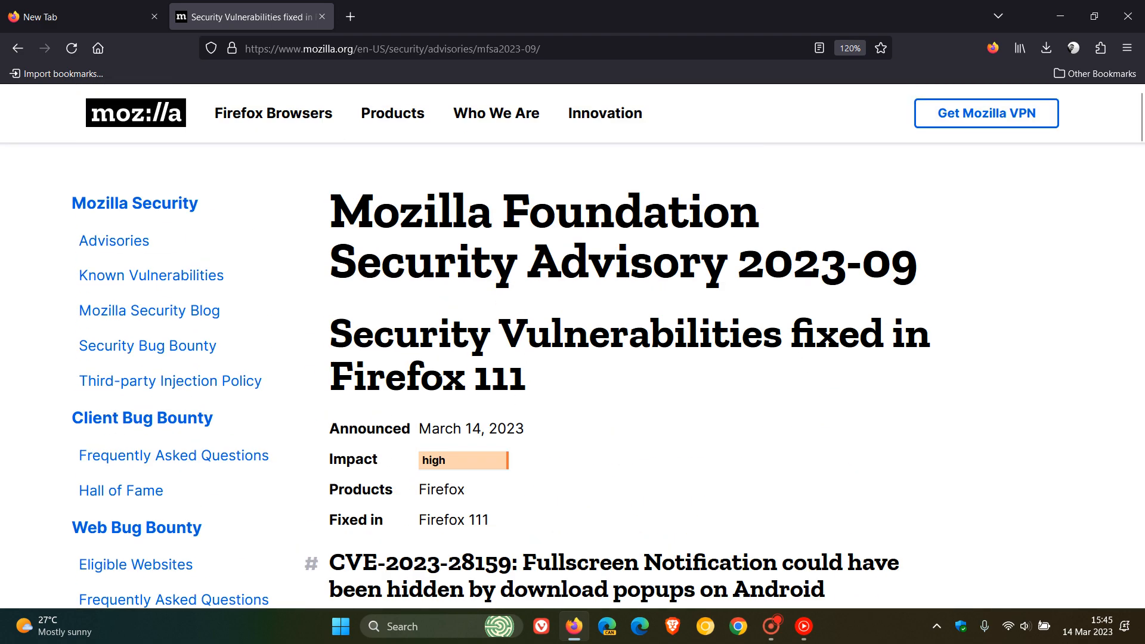
Step: Switch to the New Tab tab, leaving the advisory open in its own tab
click(73, 15)
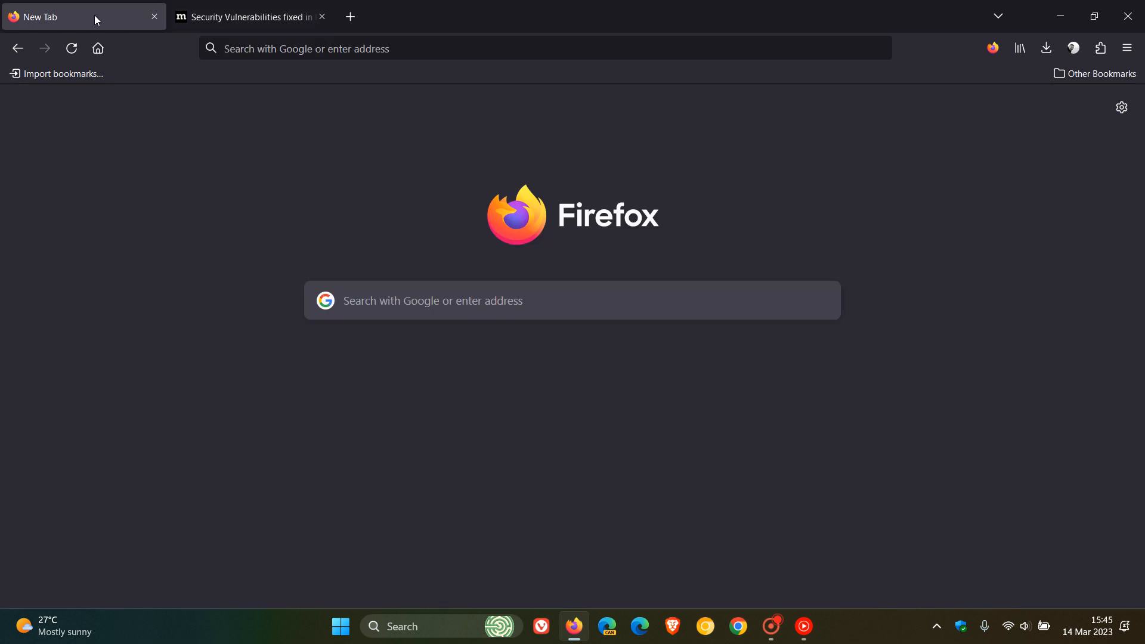
mouse_move(772, 208)
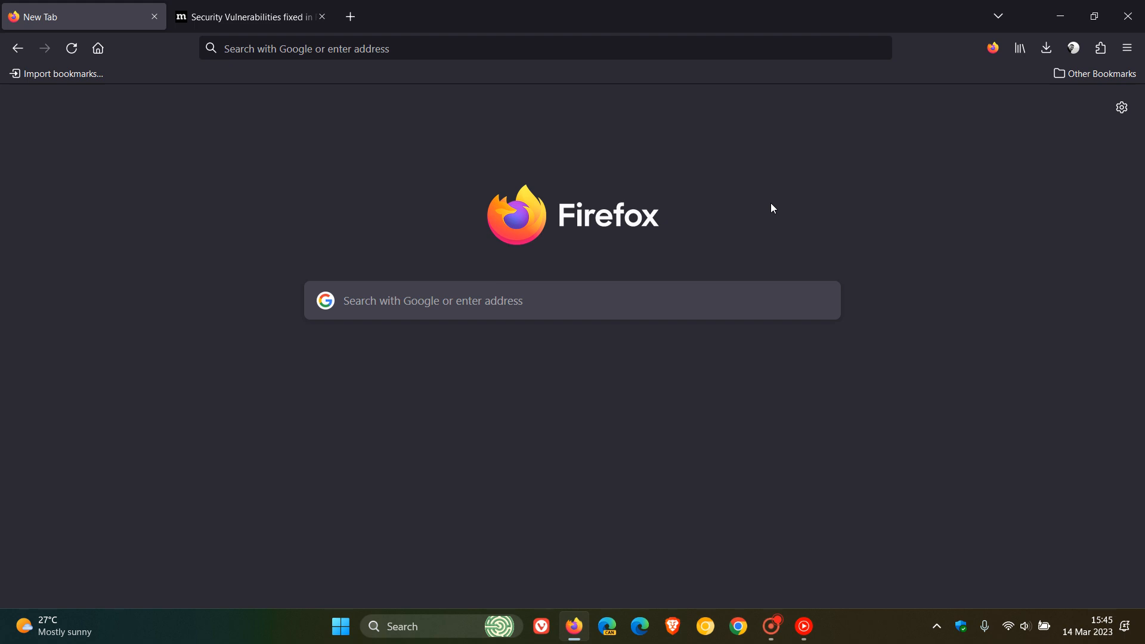
mouse_move(811, 202)
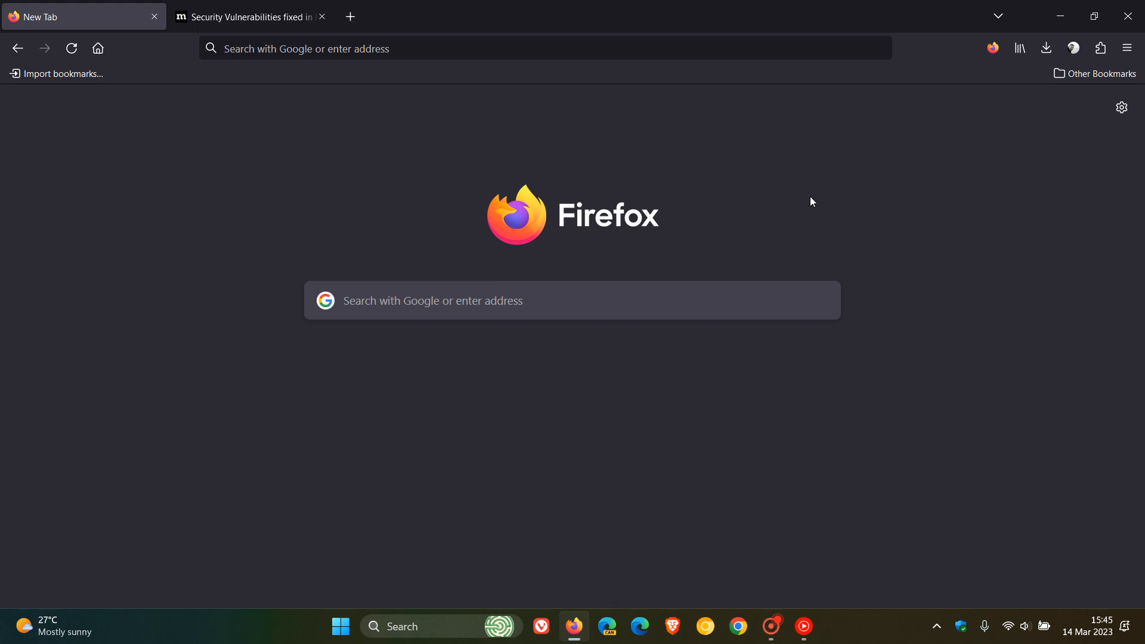
mouse_move(822, 196)
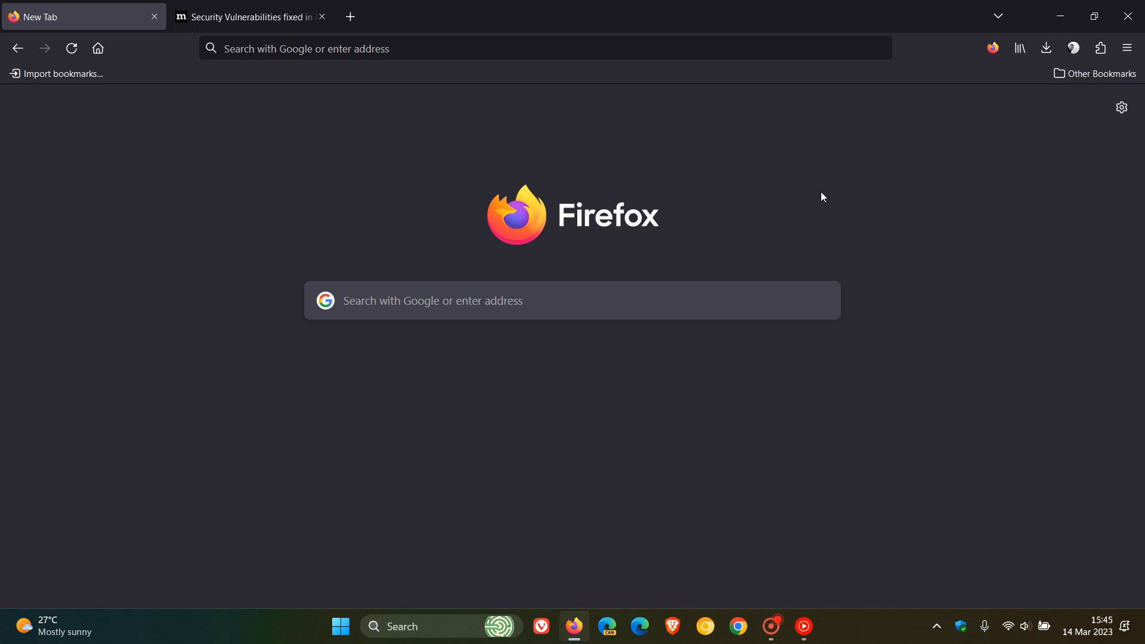
mouse_move(307, 177)
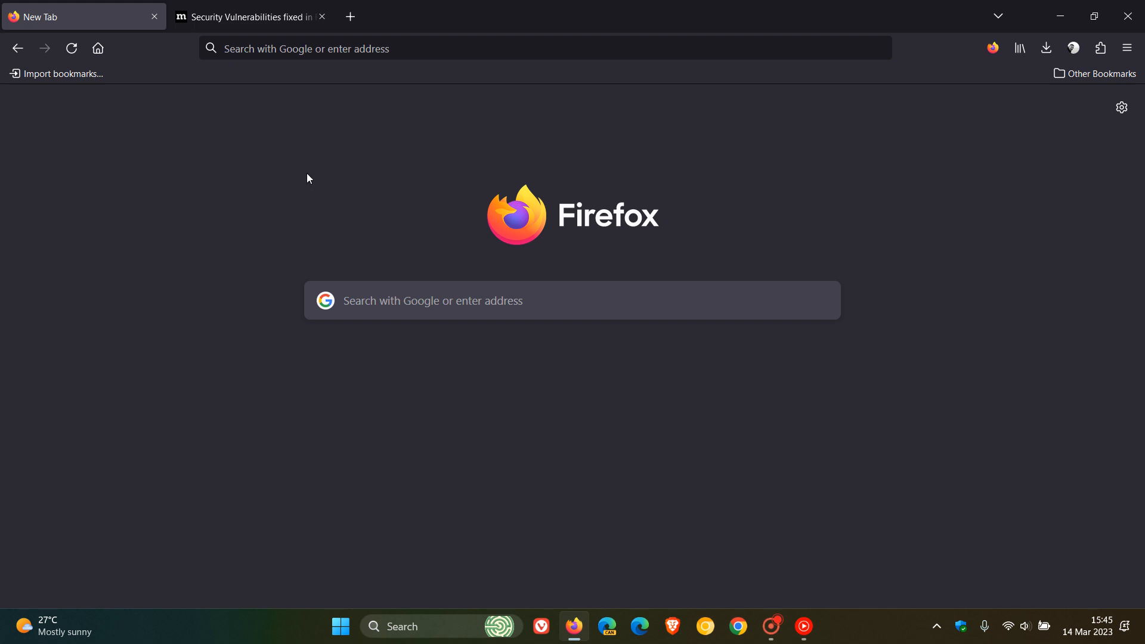
mouse_move(808, 195)
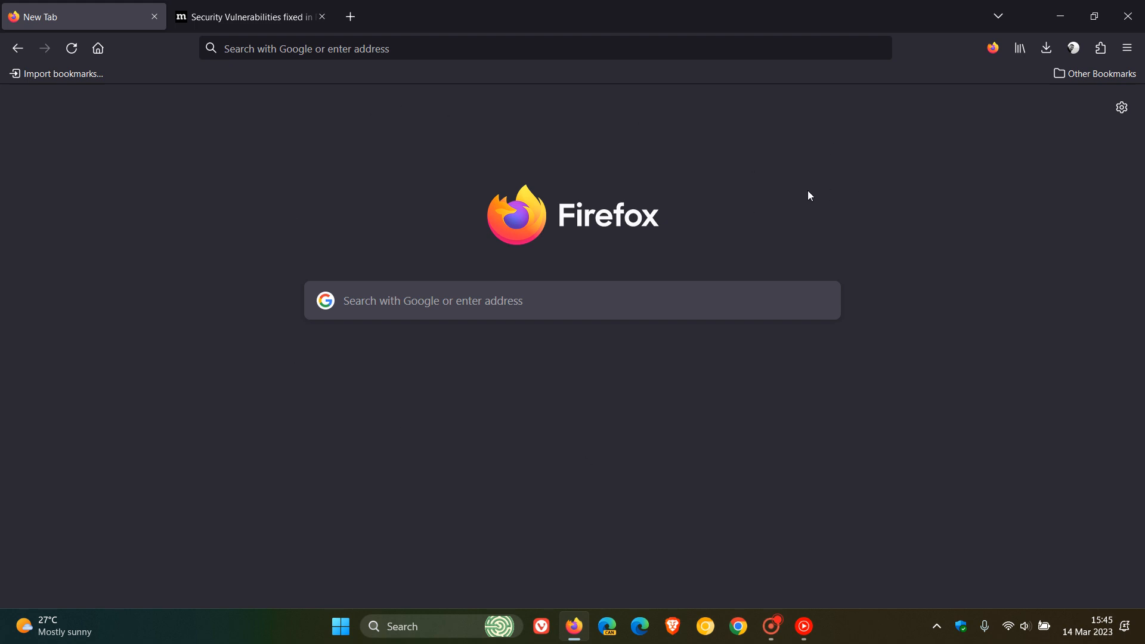